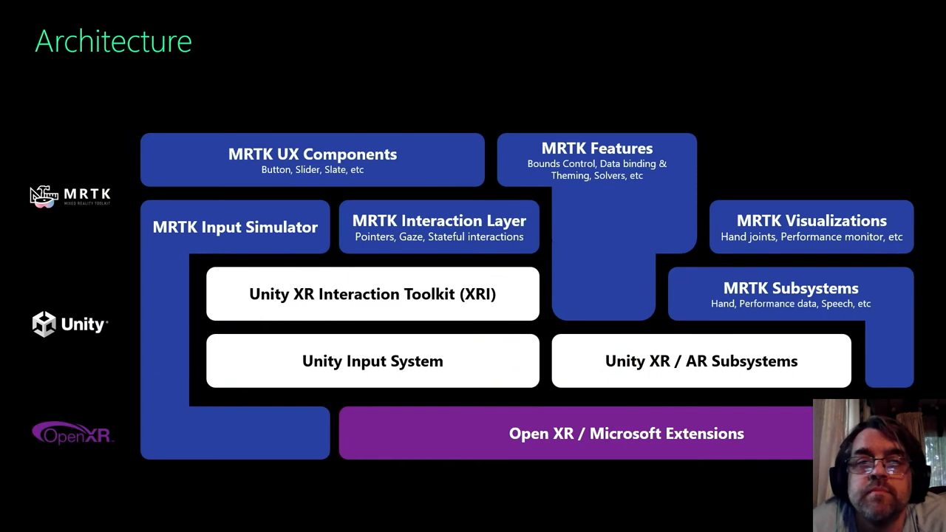
Advance the slideshow to the 'Getting MRTK3' section title slide.
key("Right")
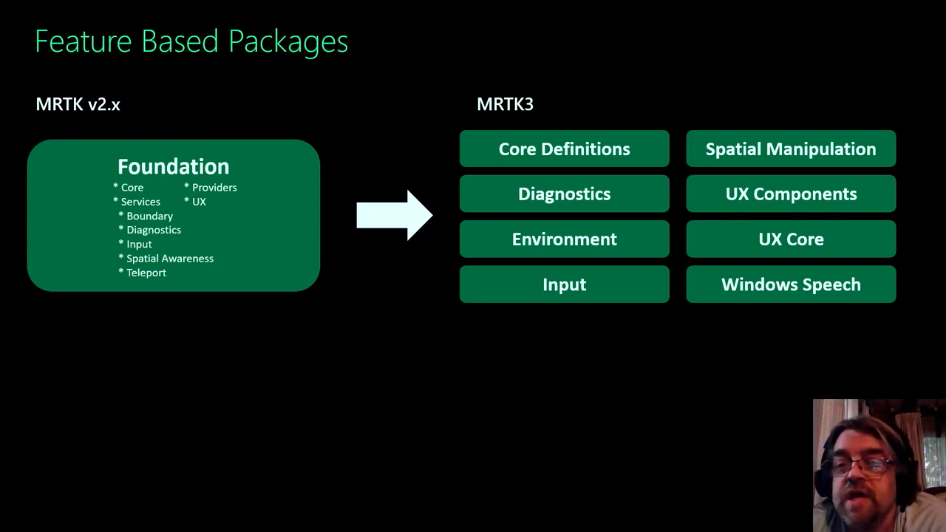
key("Right")
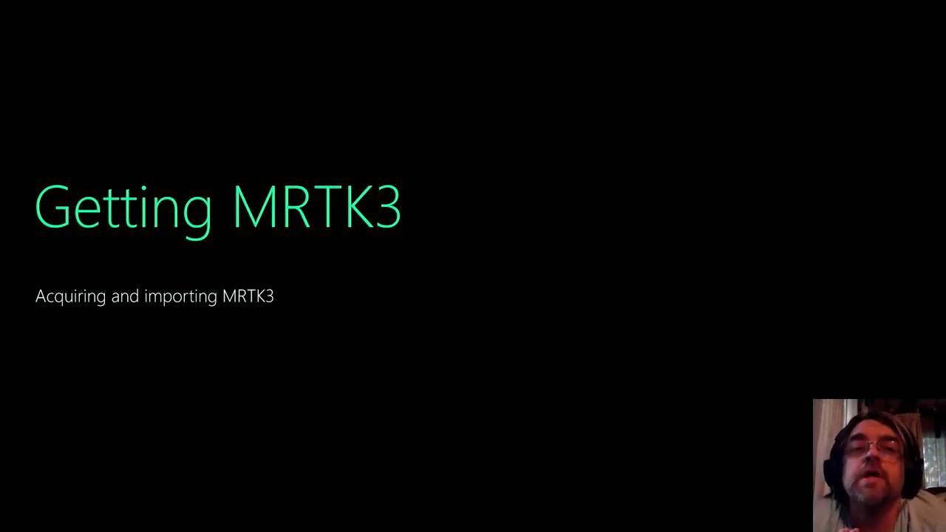
Advance to the Mixed Reality Feature Tool overview slide listing its four capabilities.
key("Right")
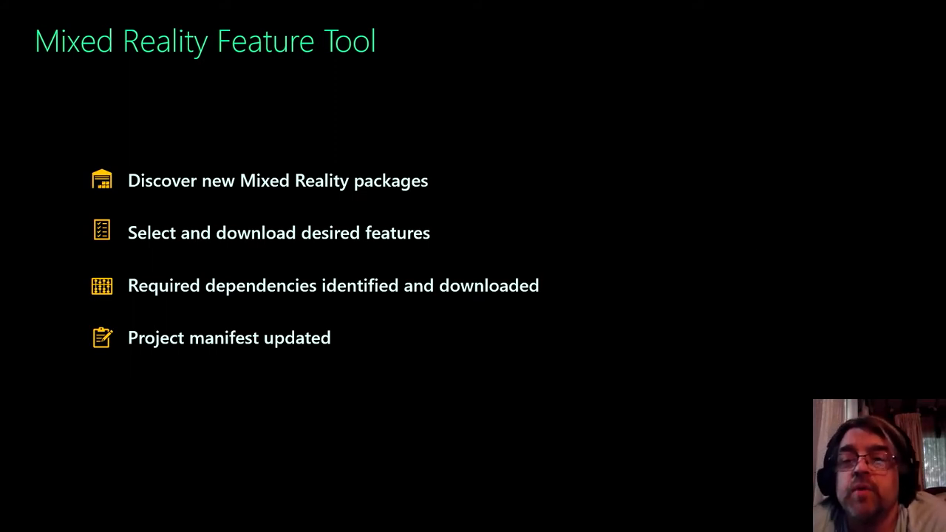
Advance to the slide about launching the Feature Tool and opening its settings.
key("Right")
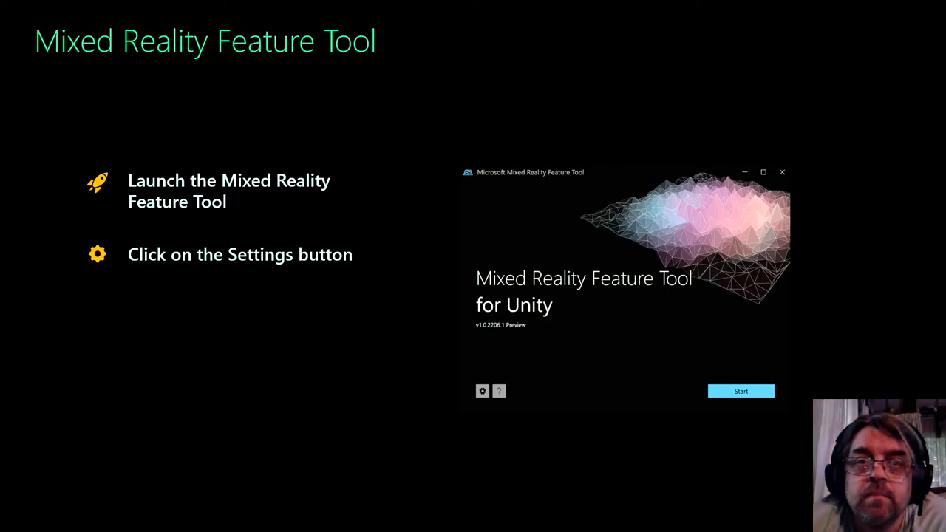
Advance to the 'Enable Show preview releases' settings slide.
left_click(482, 390)
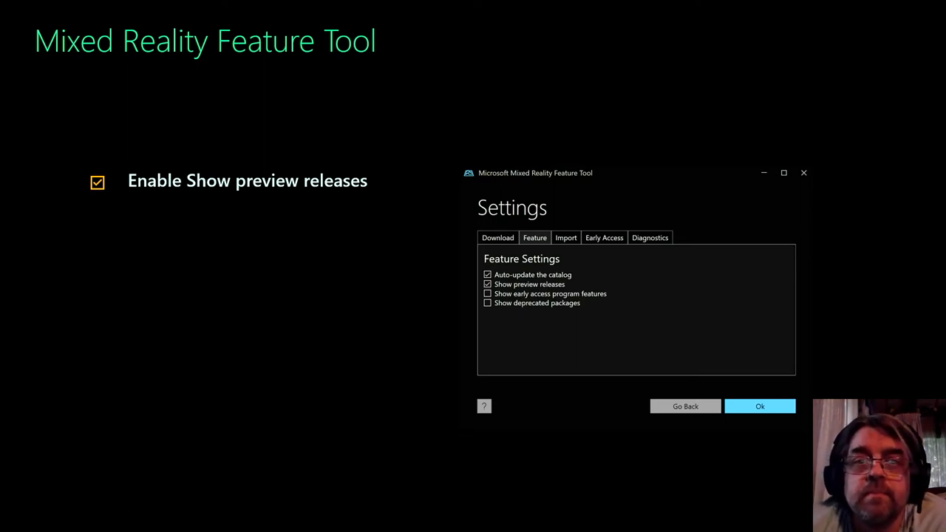
Advance to the Select project slide about browsing to the project folder.
left_click(760, 405)
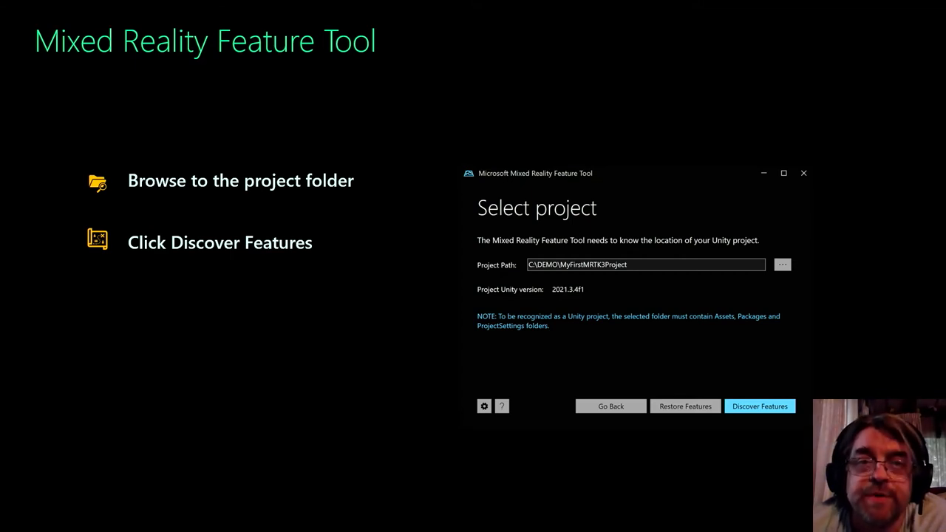
Advance to the Discover Features slide listing the MRTK3 and OpenXR packages to select.
left_click(759, 405)
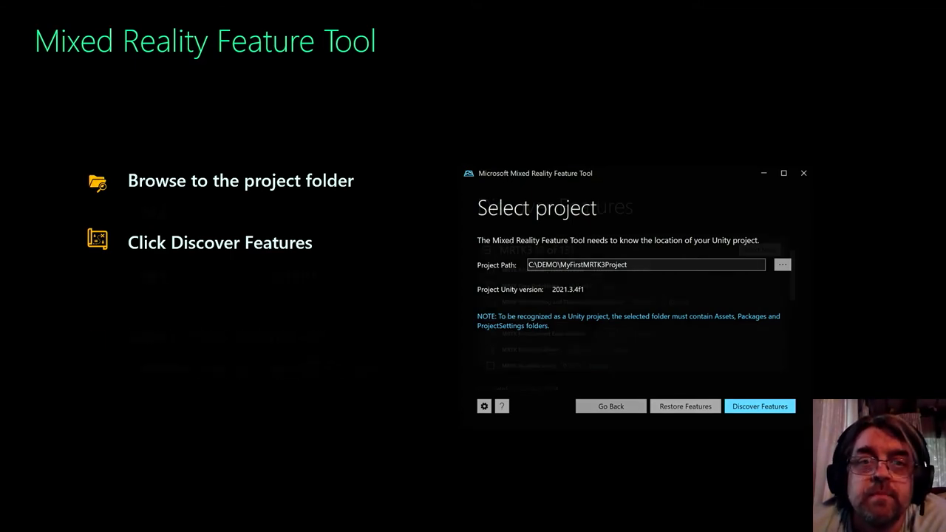
left_click(760, 405)
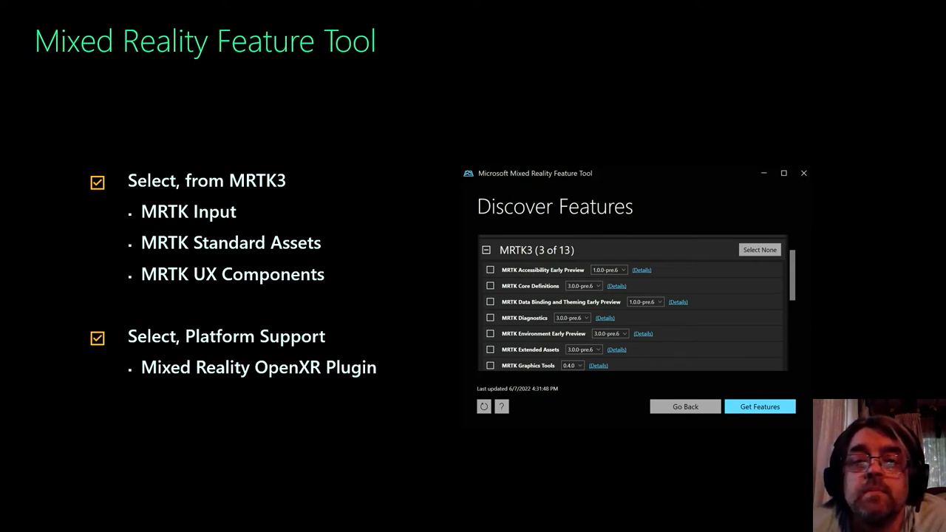
Advance to the Import Features slide explaining selected features and dependencies.
left_click(759, 407)
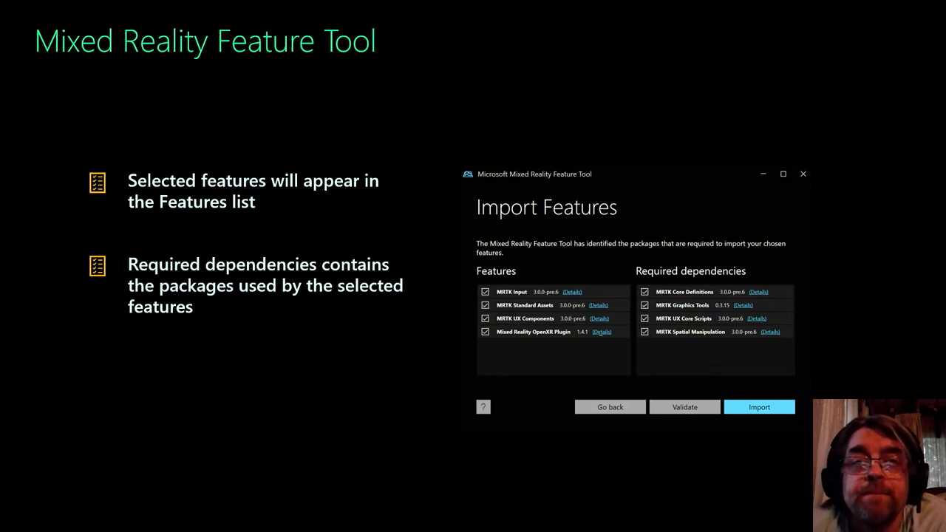
Advance to the Review and Approve slide about the manifest and Packages\MixedReality files.
left_click(759, 406)
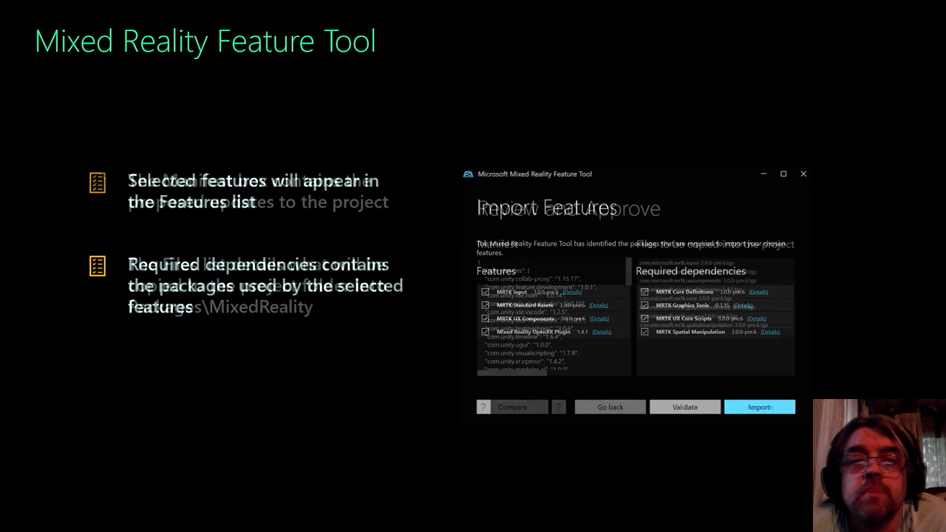
left_click(760, 407)
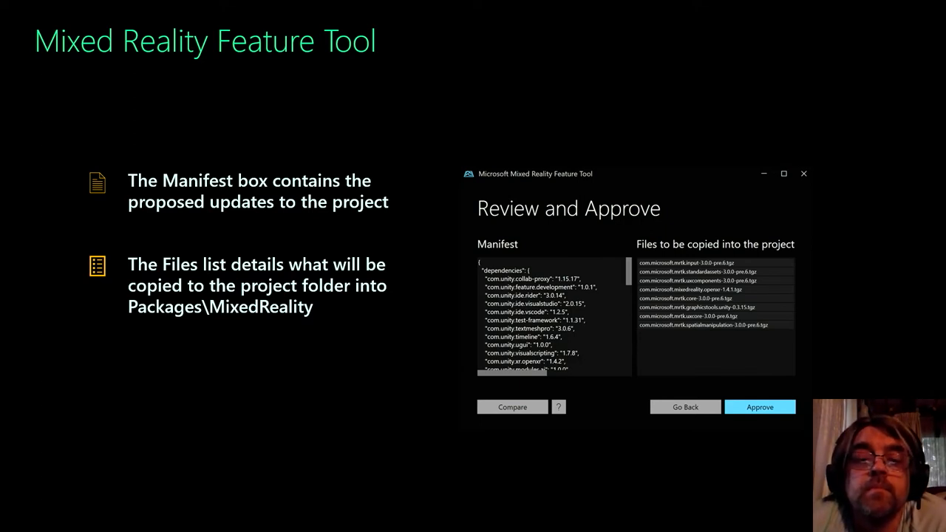
left_click(760, 407)
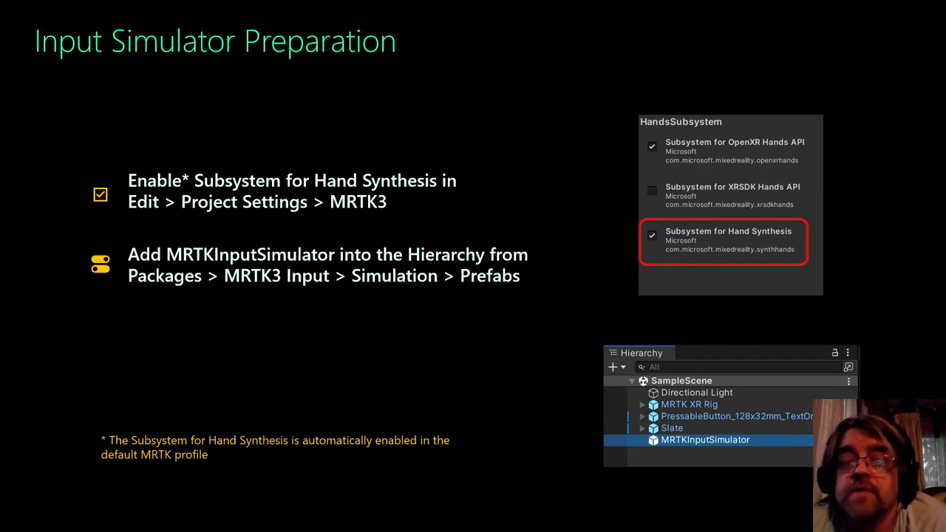
Advance to the Input Simulator Tour slide with camera, eye gaze and controller settings.
key("Right")
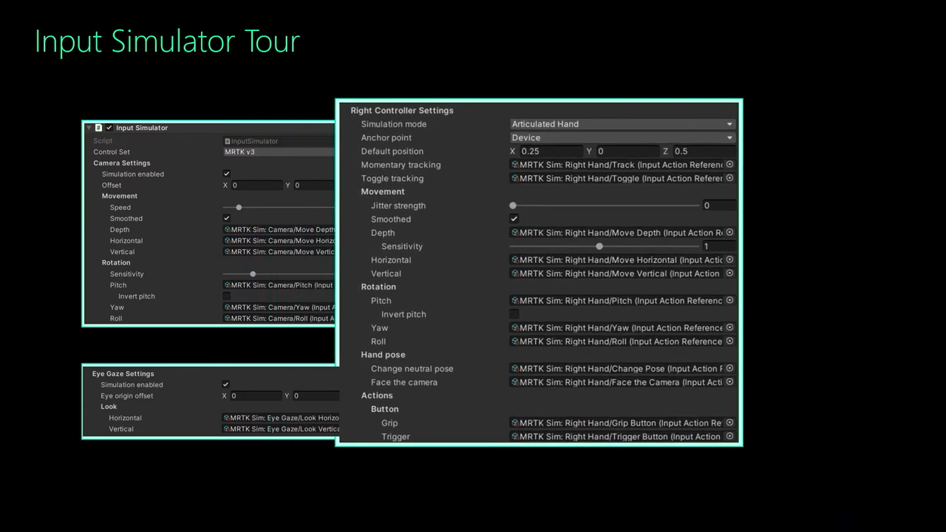
key("Right")
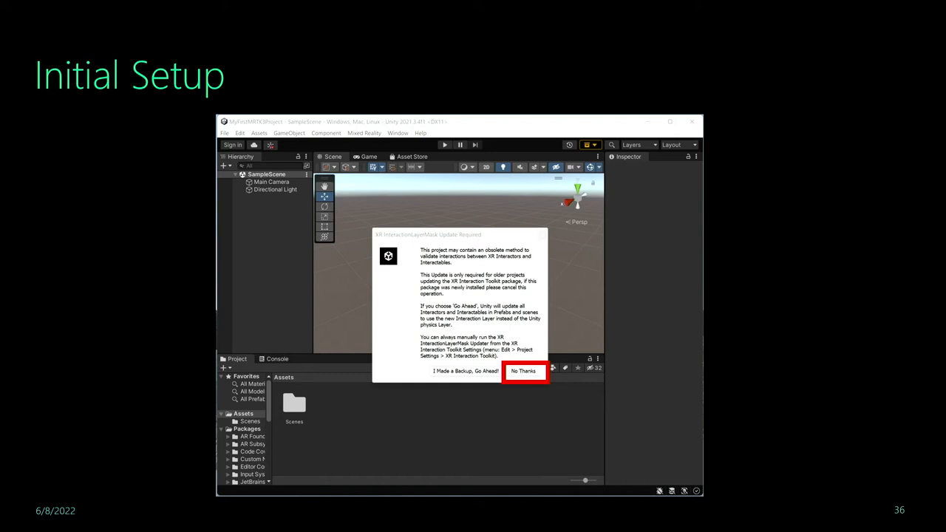
Advance to the Initial Setup slide showing Unity's interaction layers prompt with 'No Thanks'.
left_click(525, 370)
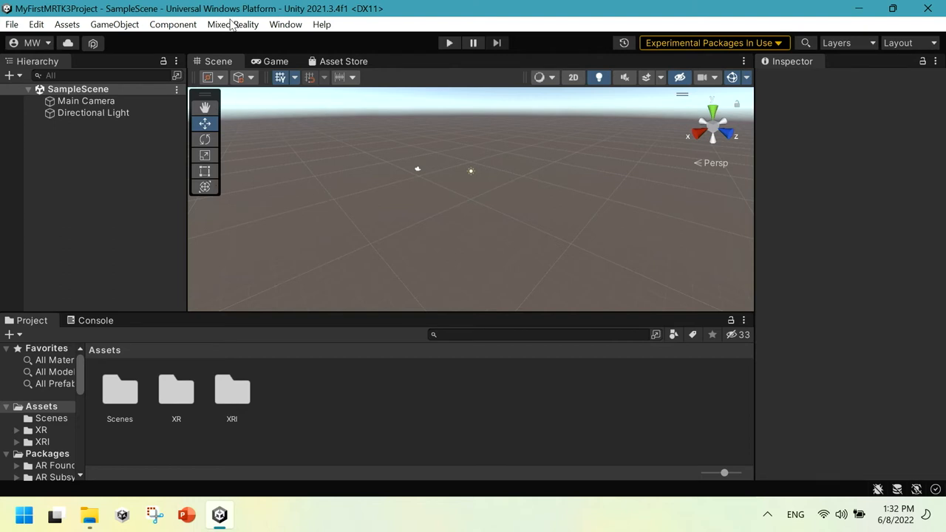
Apply the recommended HoloLens 2 project settings and enable OpenXR for Universal Windows Platform.
left_click(235, 23)
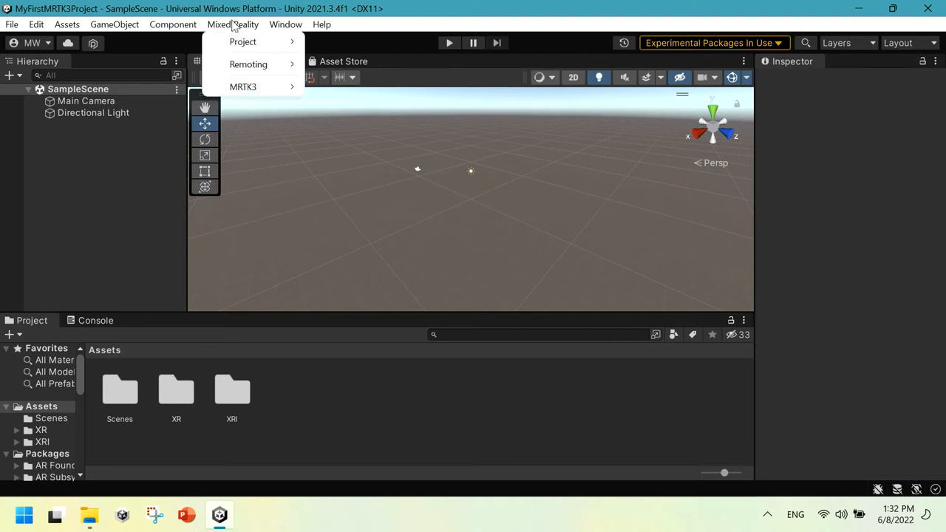
mouse_move(254, 41)
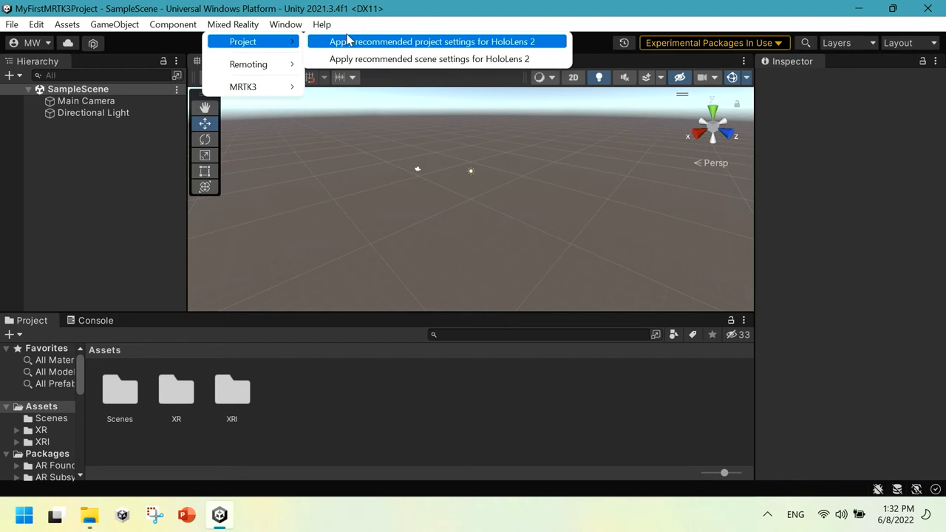
left_click(443, 41)
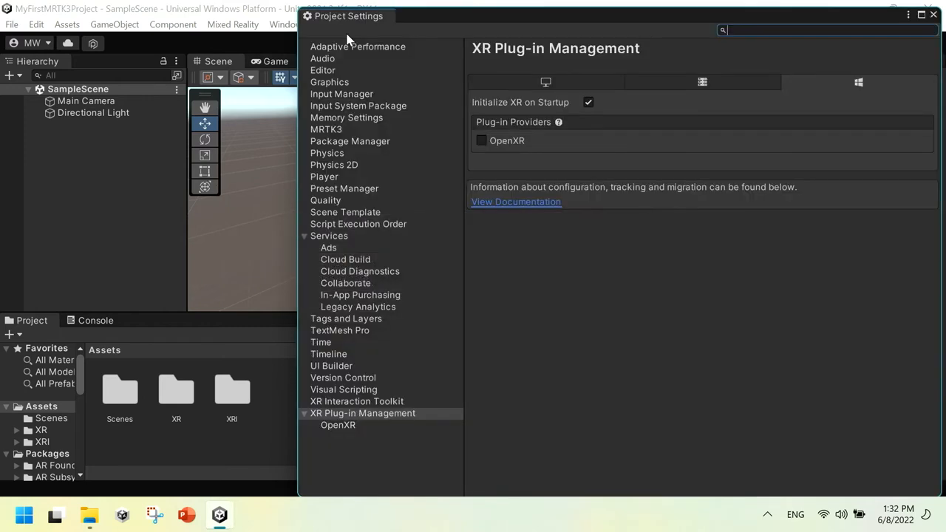
mouse_move(434, 11)
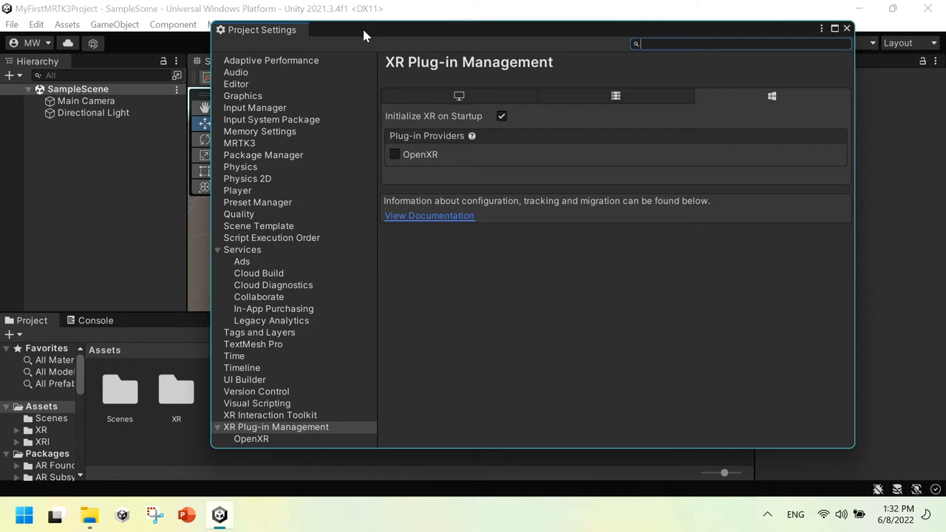
mouse_move(759, 107)
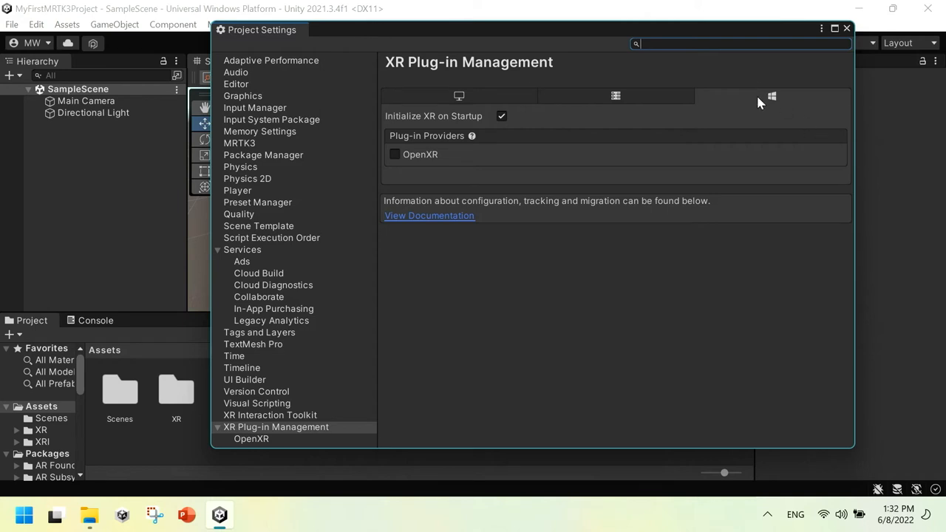
mouse_move(771, 98)
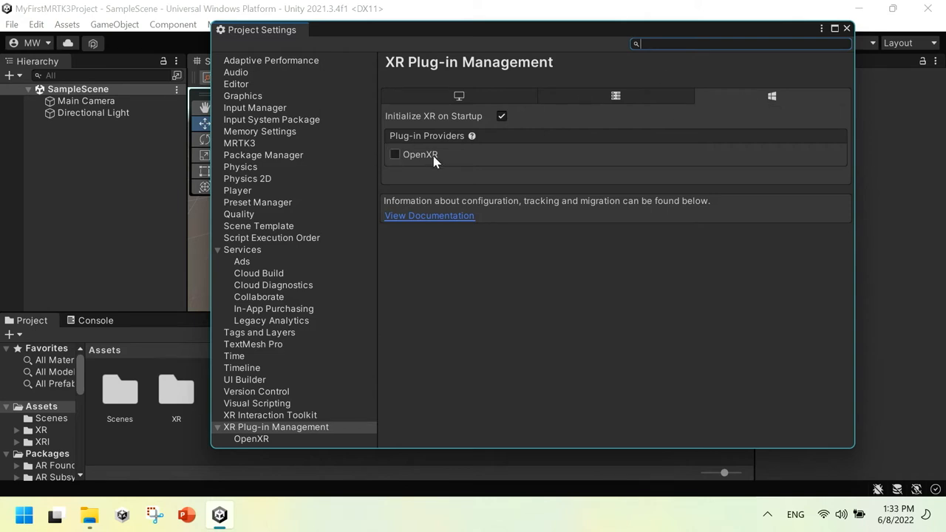
mouse_move(425, 155)
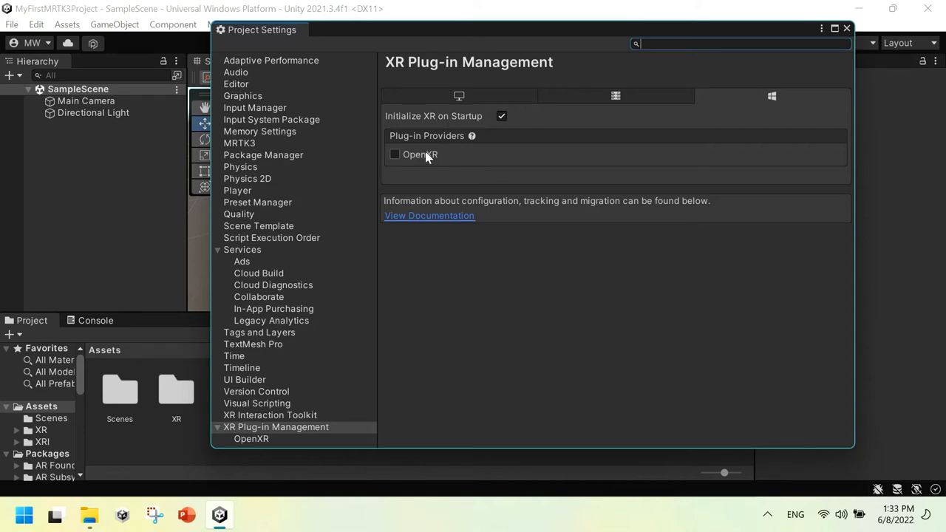
left_click(395, 155)
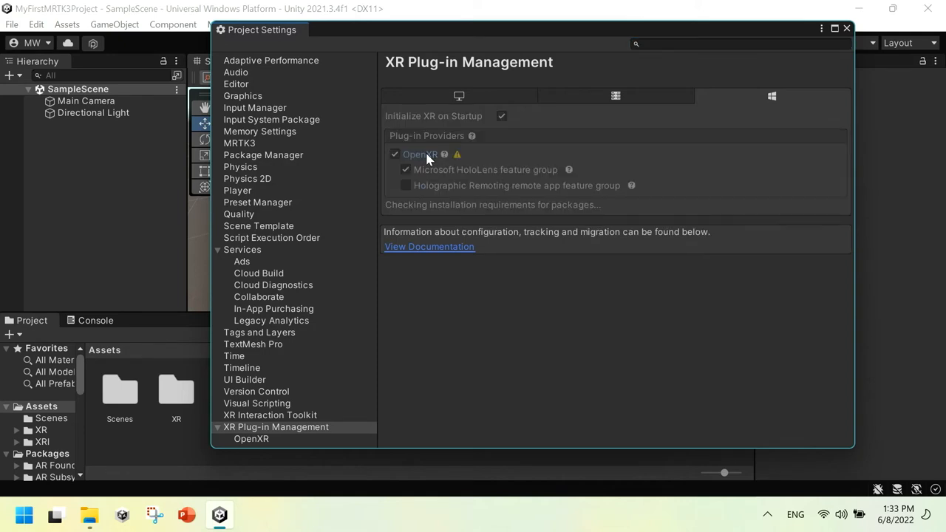
left_click(429, 153)
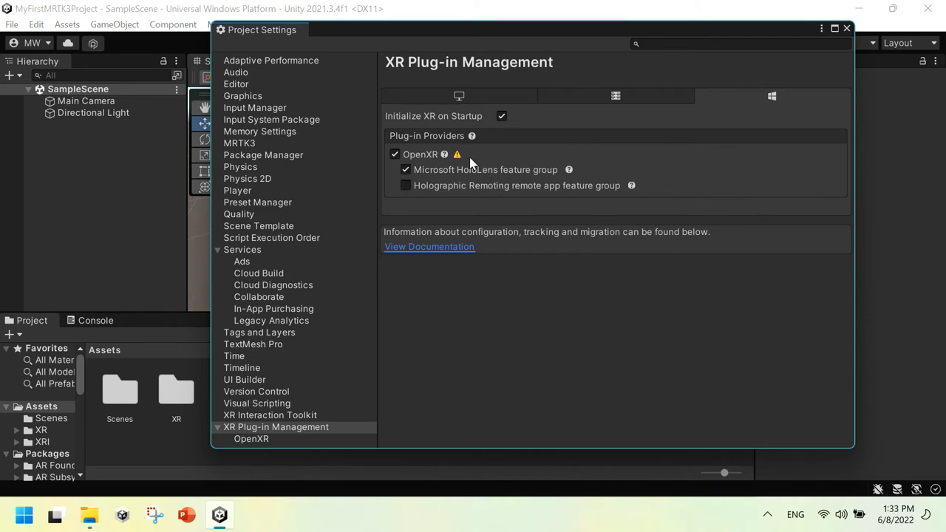
mouse_move(458, 156)
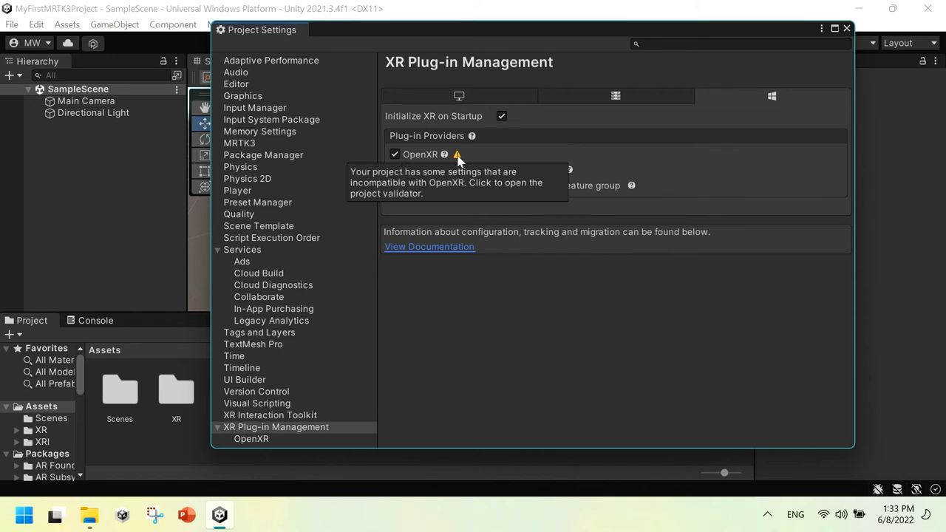
Fix the WebCam and SpatialPerception capability issues in OpenXR Project Validation.
left_click(457, 155)
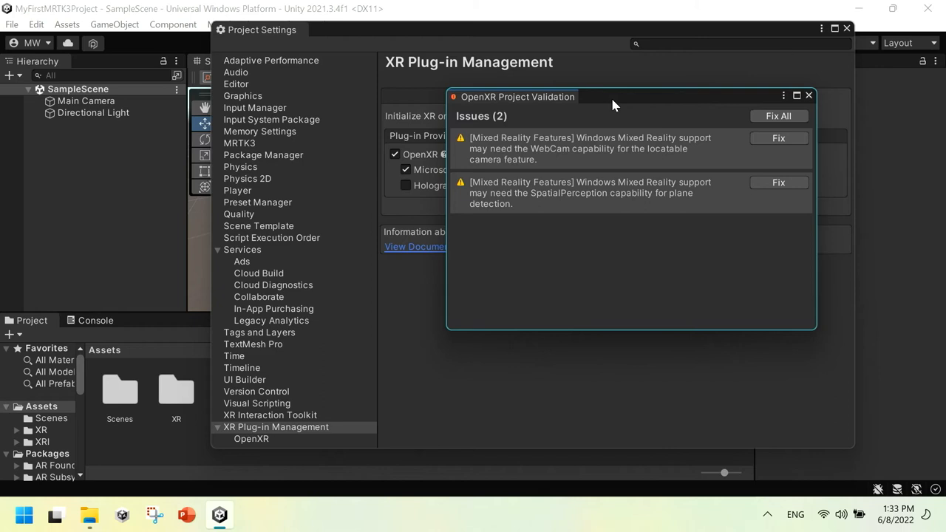
mouse_move(721, 137)
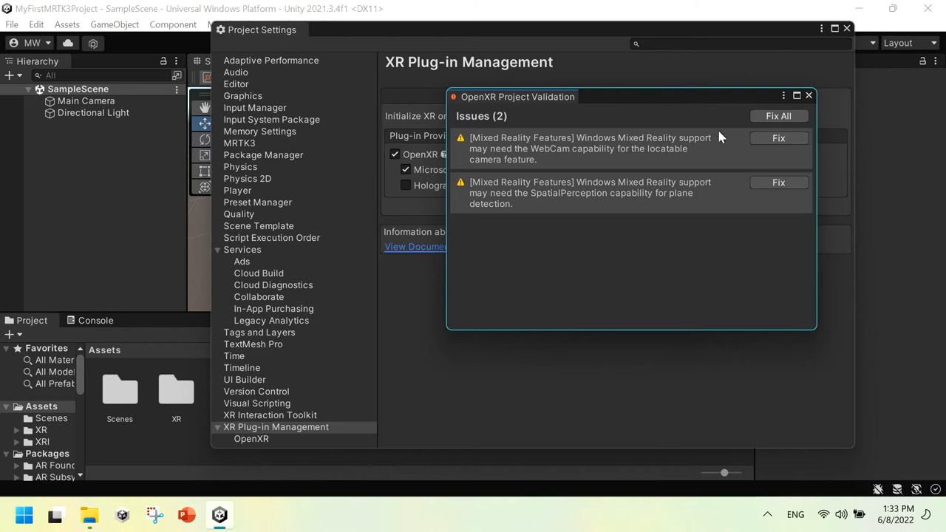
left_click(777, 137)
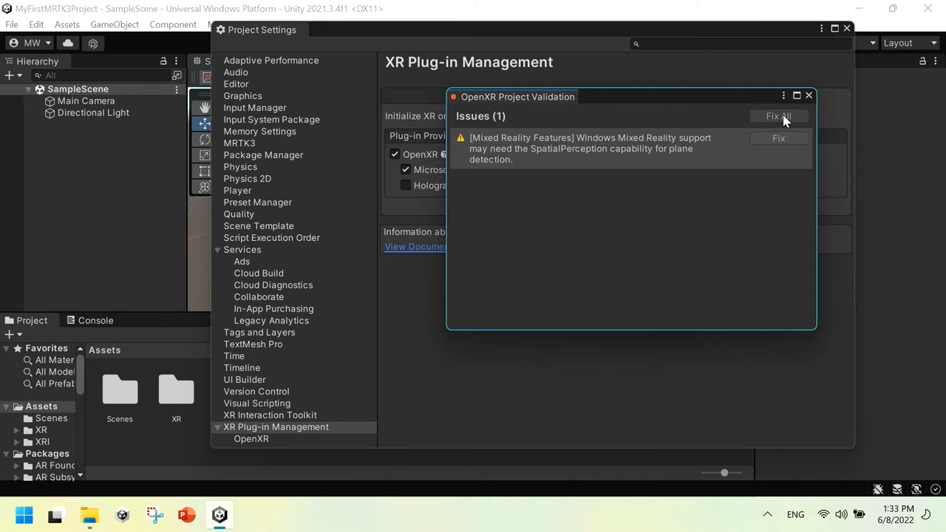
left_click(777, 115)
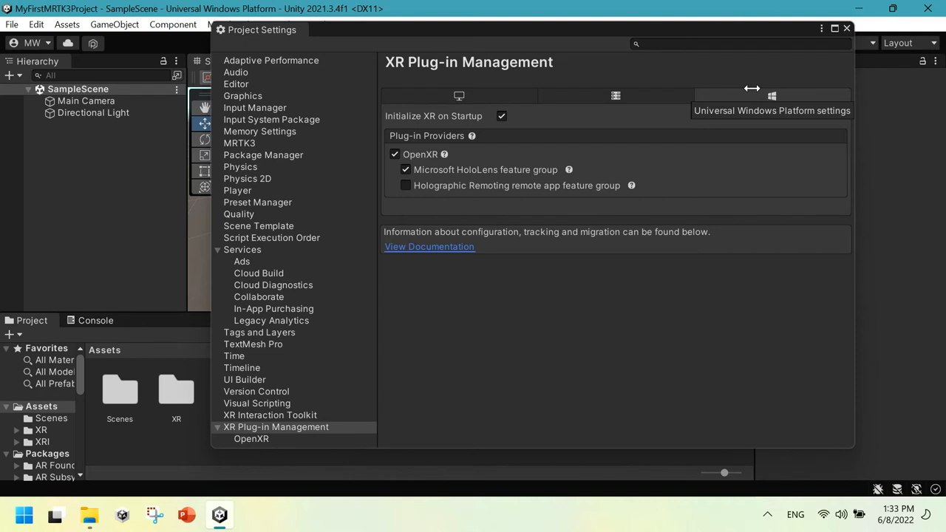
mouse_move(460, 94)
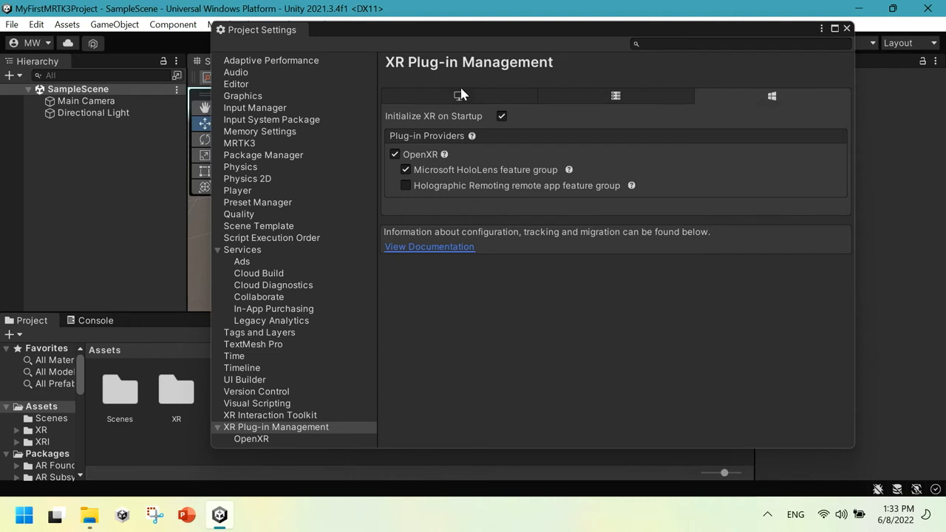
left_click(459, 94)
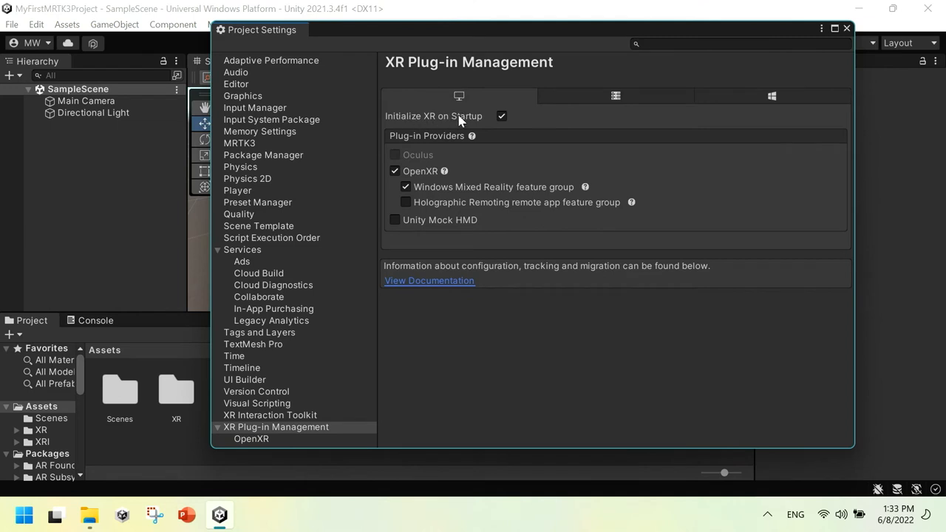
mouse_move(505, 133)
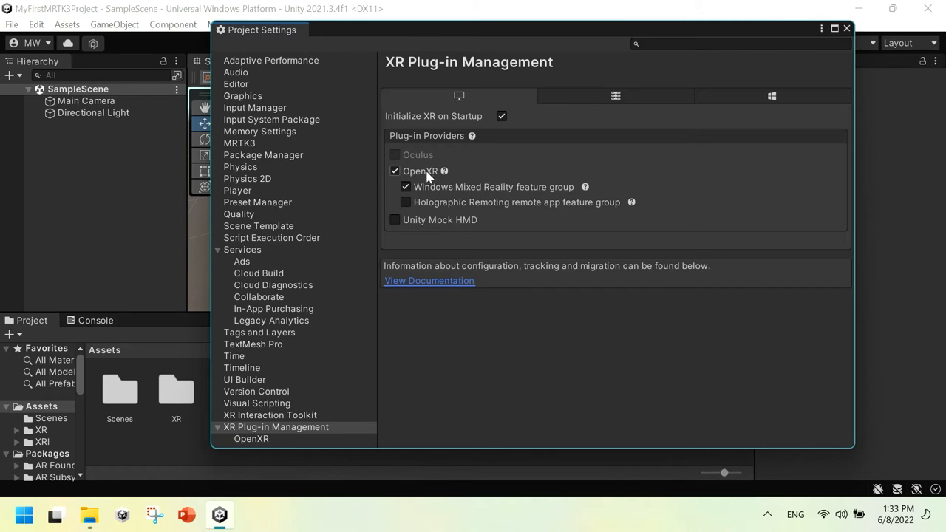
mouse_move(419, 183)
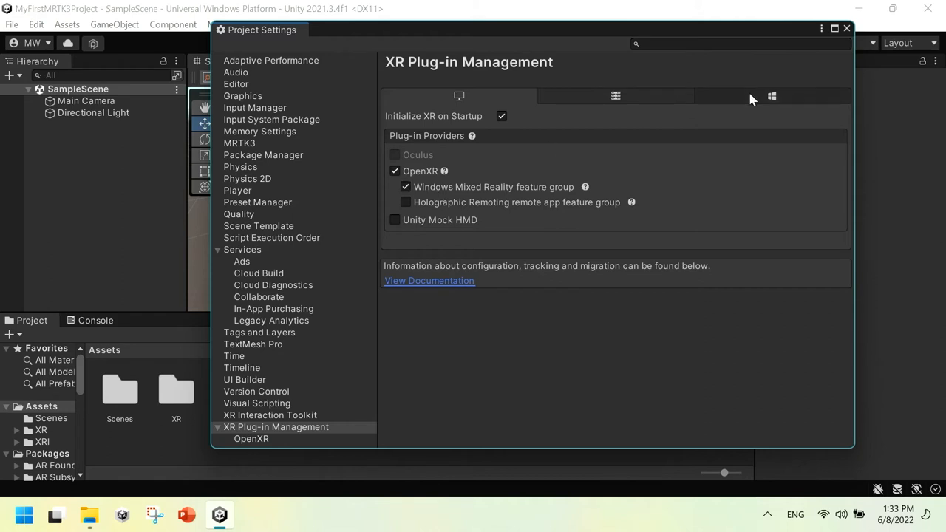
left_click(771, 95)
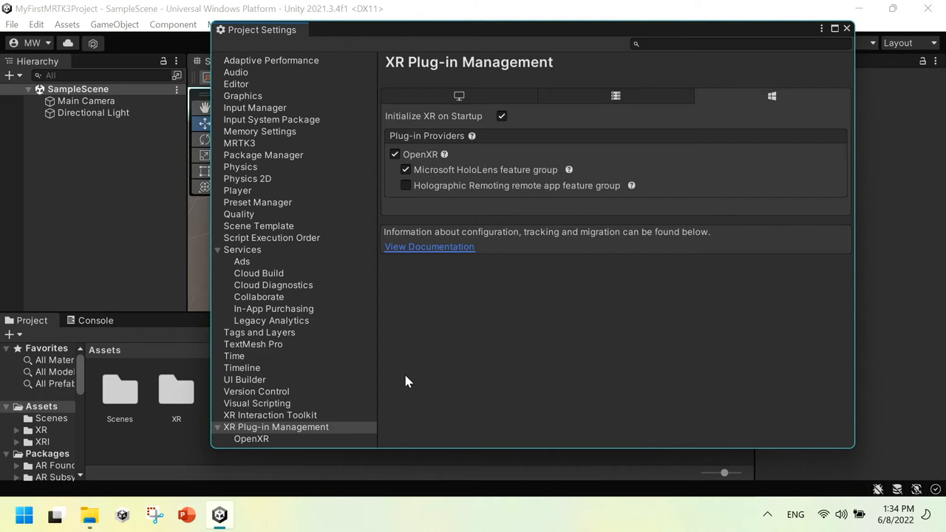
mouse_move(390, 390)
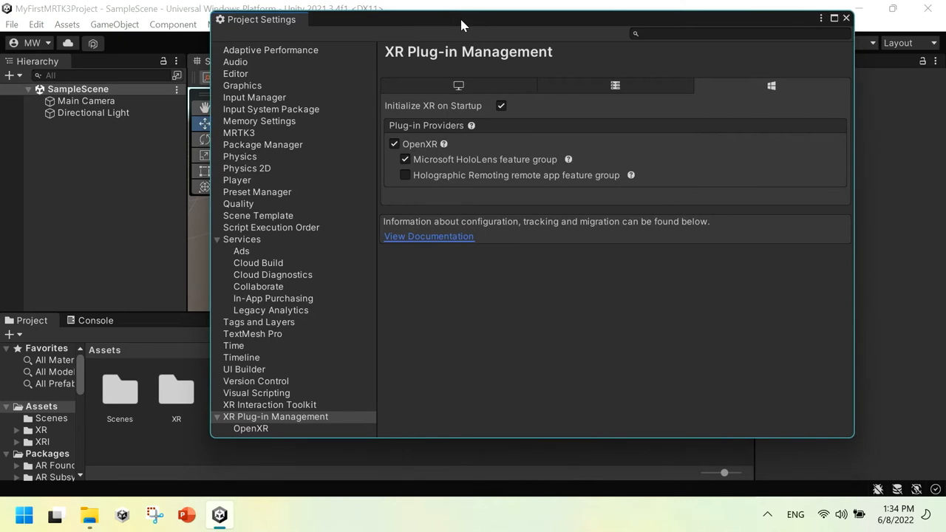
mouse_move(210, 345)
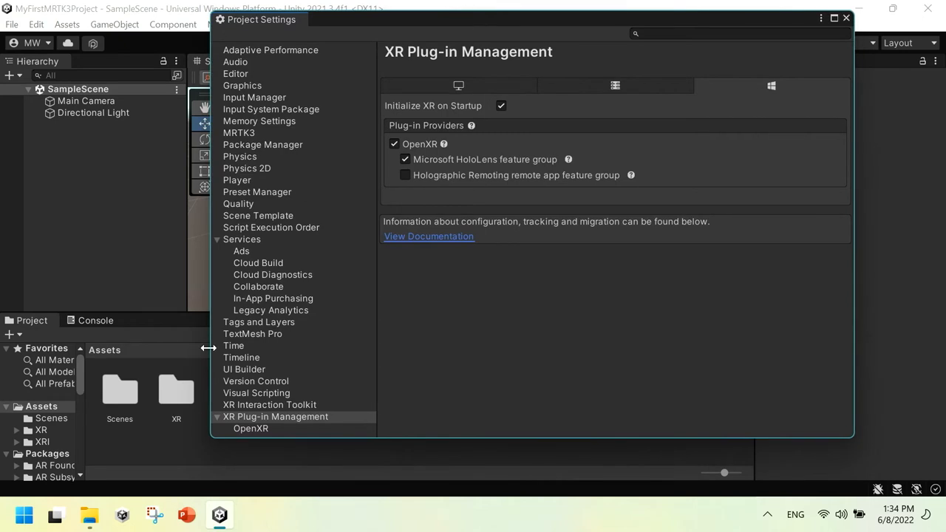
mouse_move(253, 405)
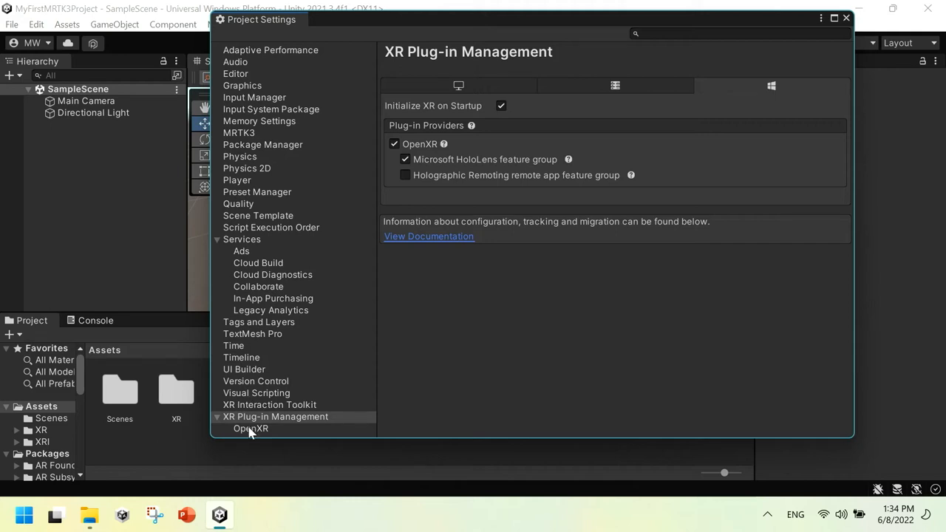
Select the Microsoft Hand Interaction Profile in OpenXR settings and list the addable interaction profiles.
left_click(251, 429)
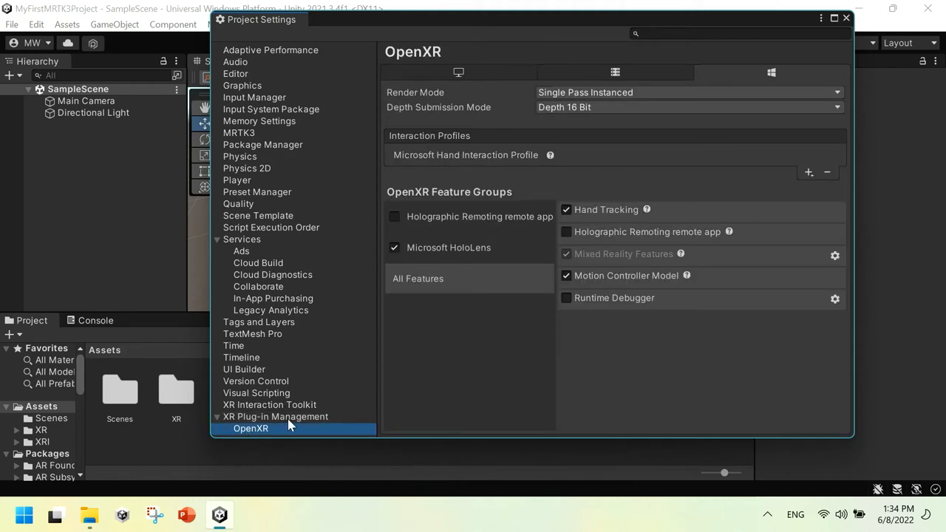
mouse_move(381, 397)
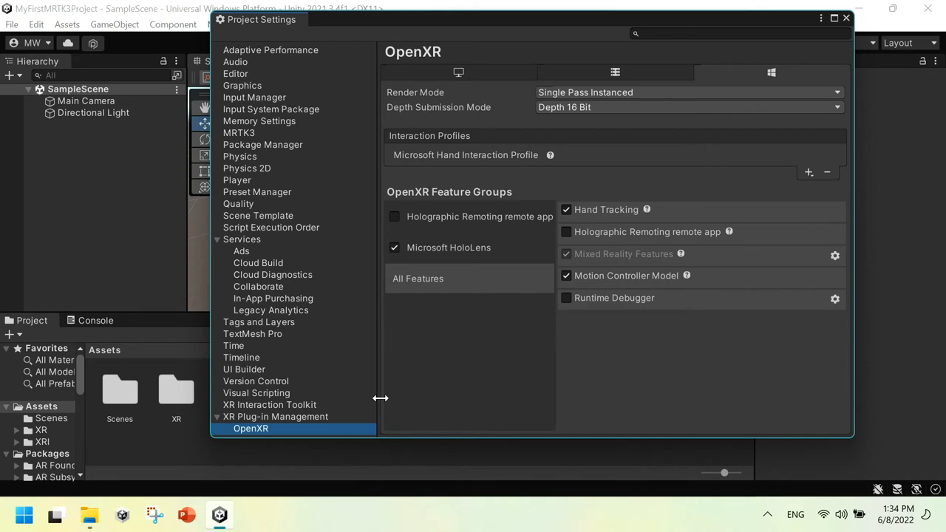
mouse_move(411, 142)
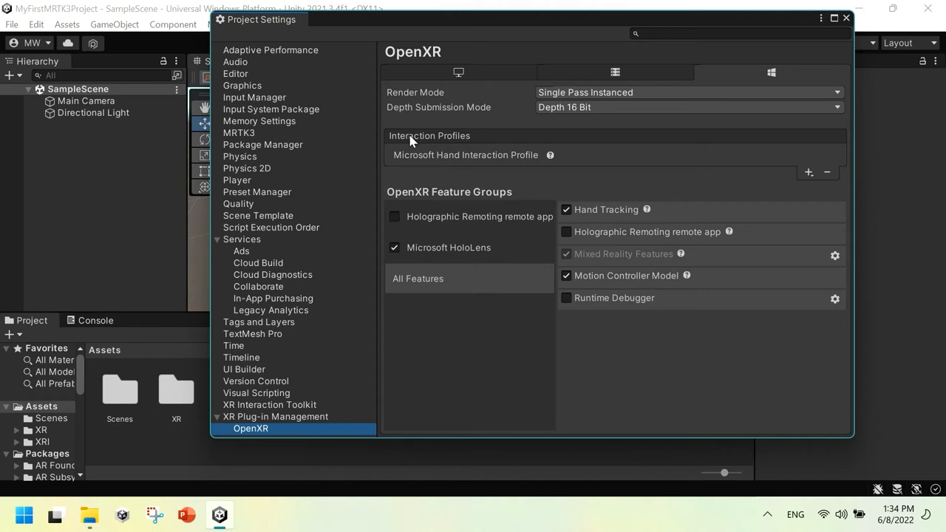
mouse_move(453, 165)
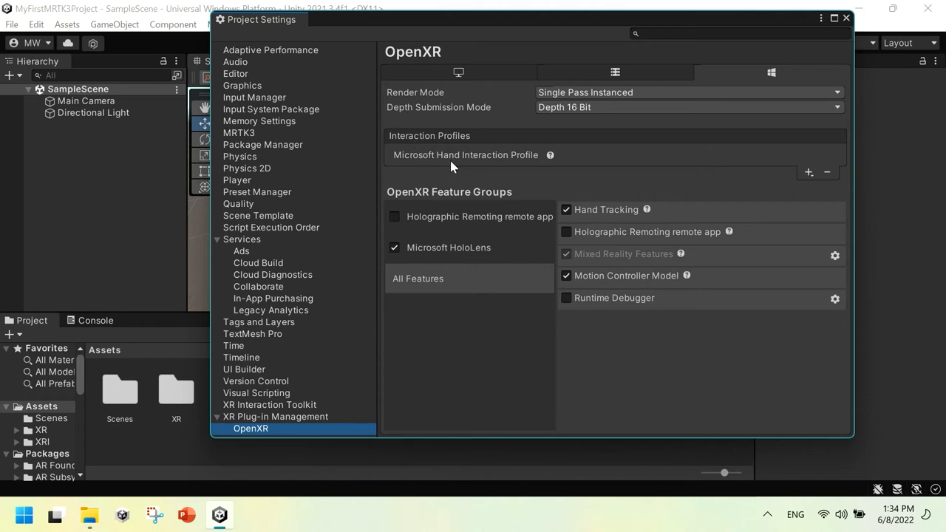
left_click(464, 155)
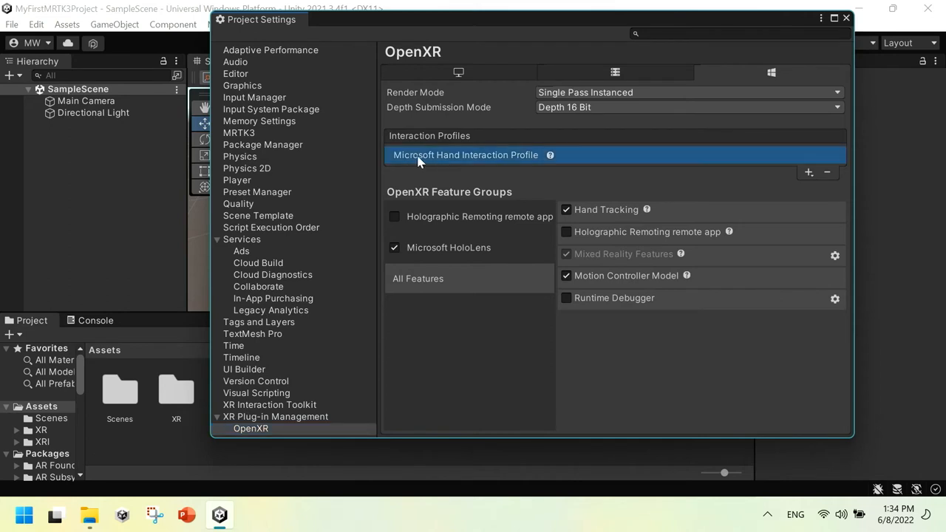
mouse_move(441, 166)
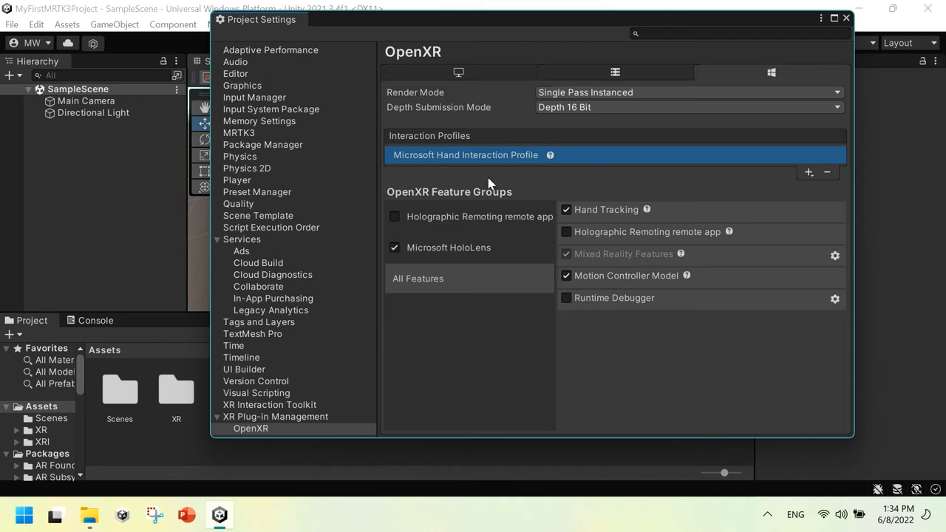
left_click(808, 172)
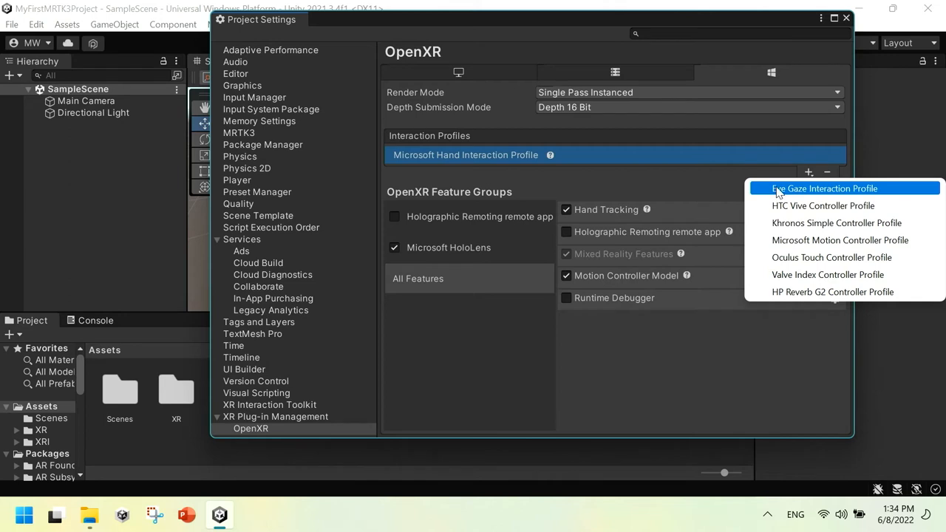
Add the Eye Gaze Interaction Profile alongside Microsoft Hand.
left_click(823, 188)
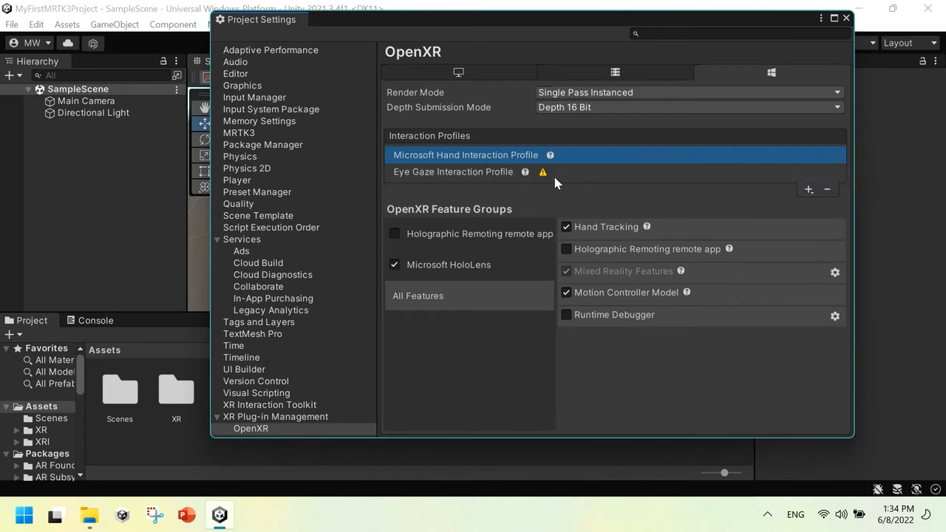
mouse_move(542, 171)
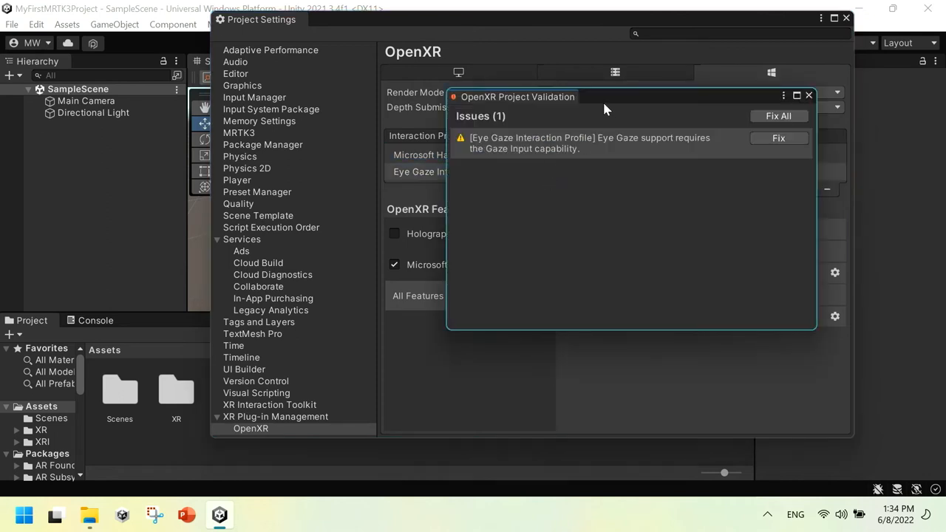
mouse_move(579, 134)
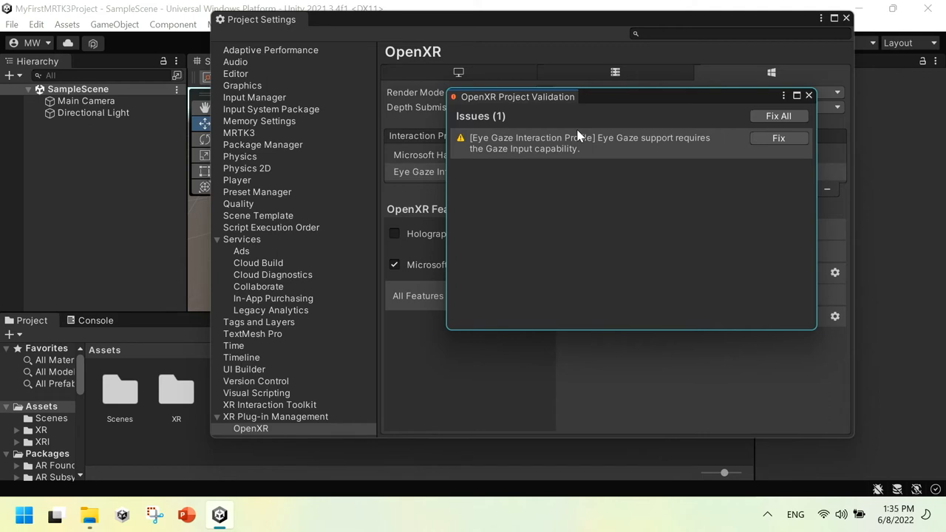
mouse_move(777, 115)
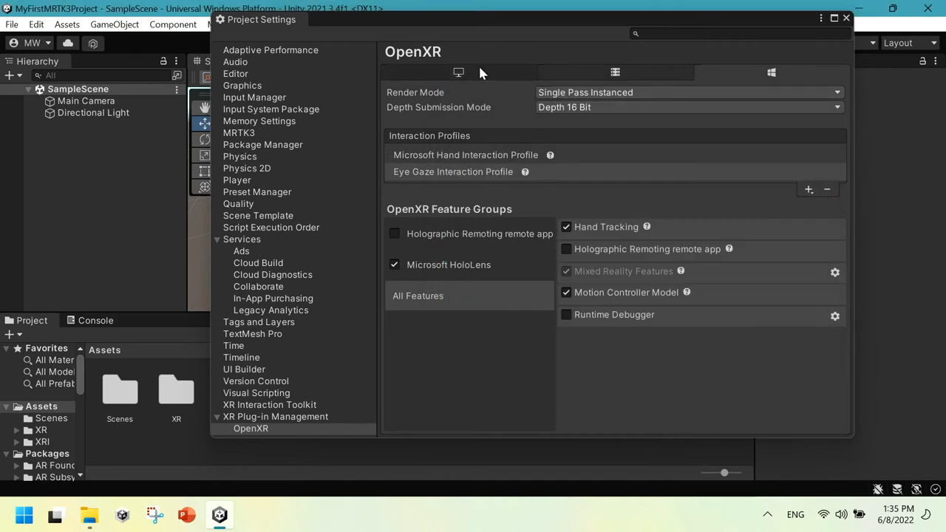
mouse_move(482, 74)
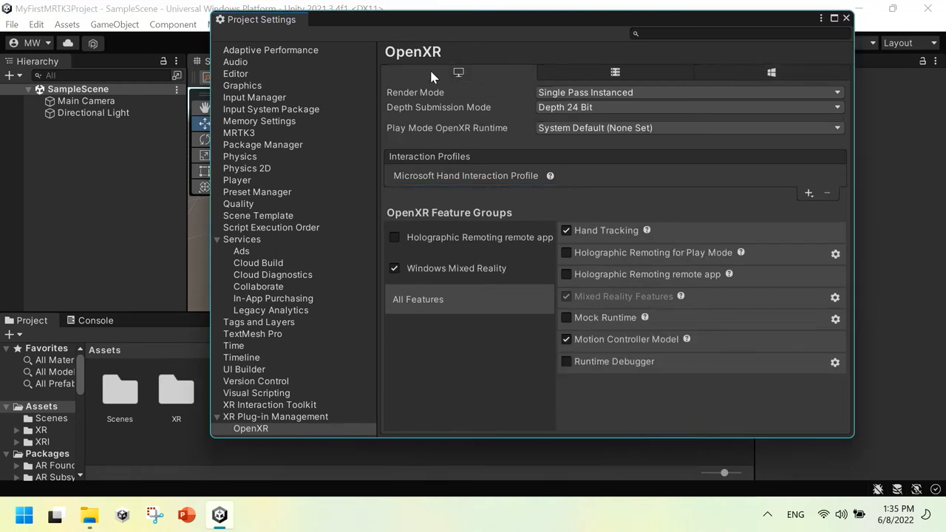
Add the Eye Gaze Interaction Profile to the standalone OpenXR settings and list the remaining controller profiles.
left_click(808, 192)
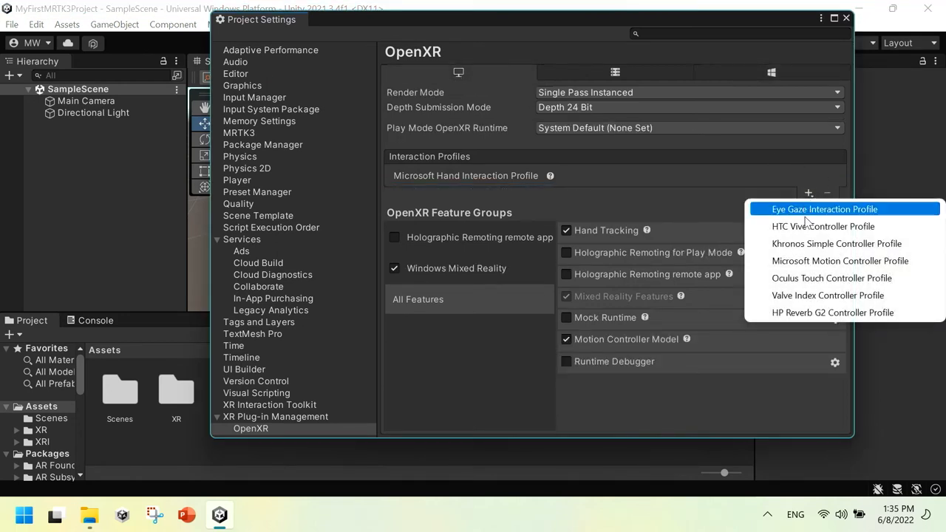
left_click(823, 210)
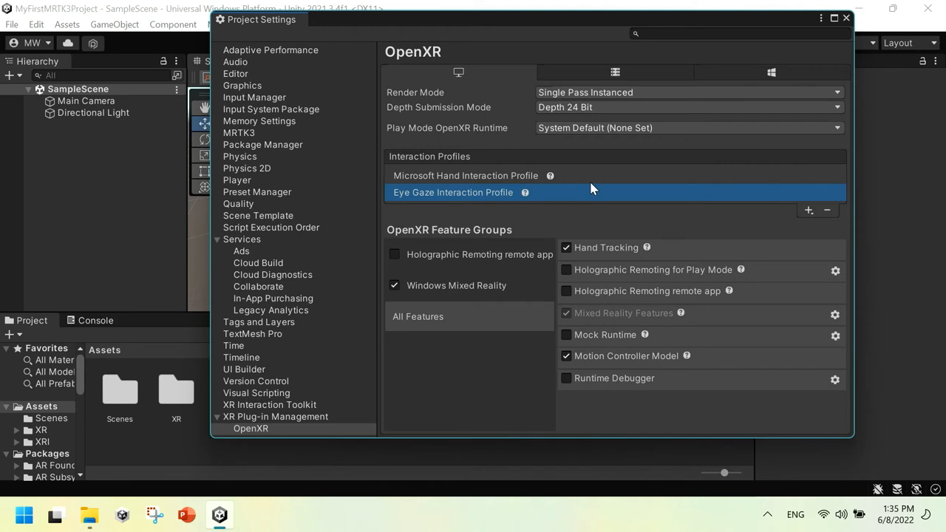
left_click(809, 210)
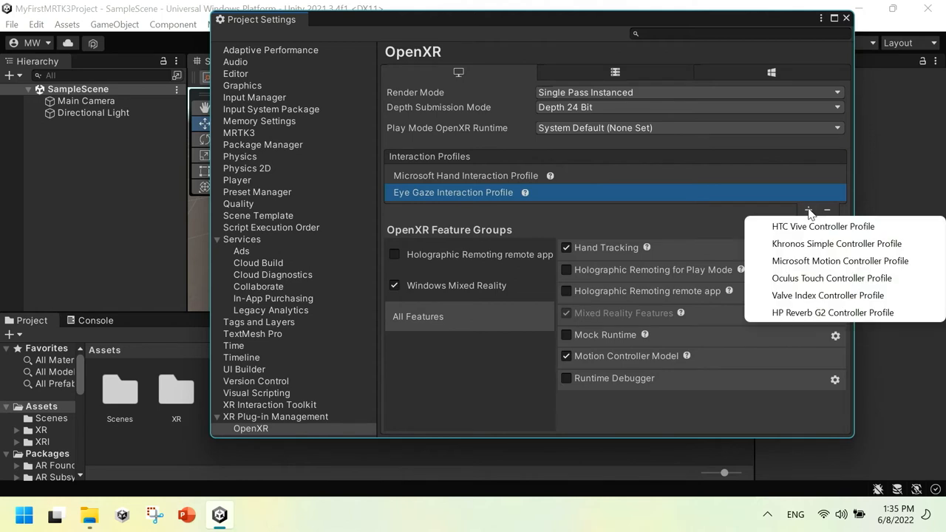
mouse_move(747, 216)
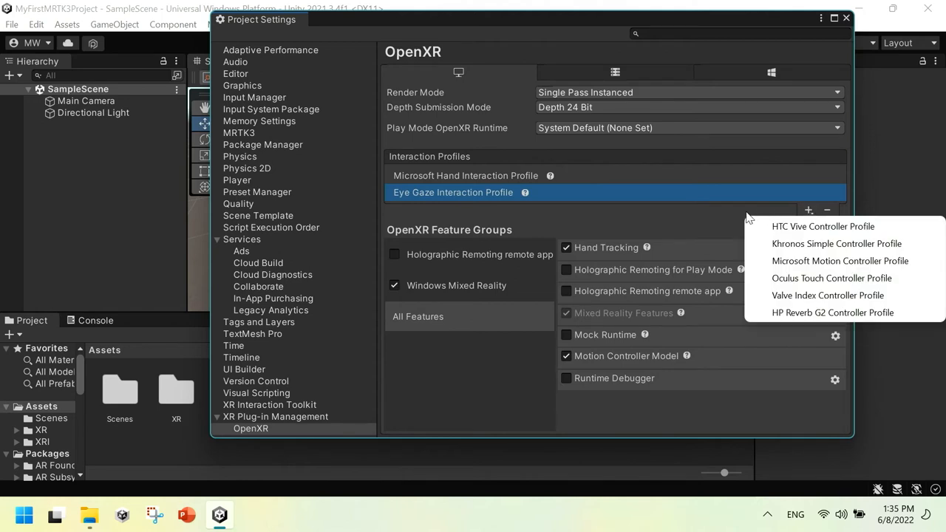
mouse_move(742, 269)
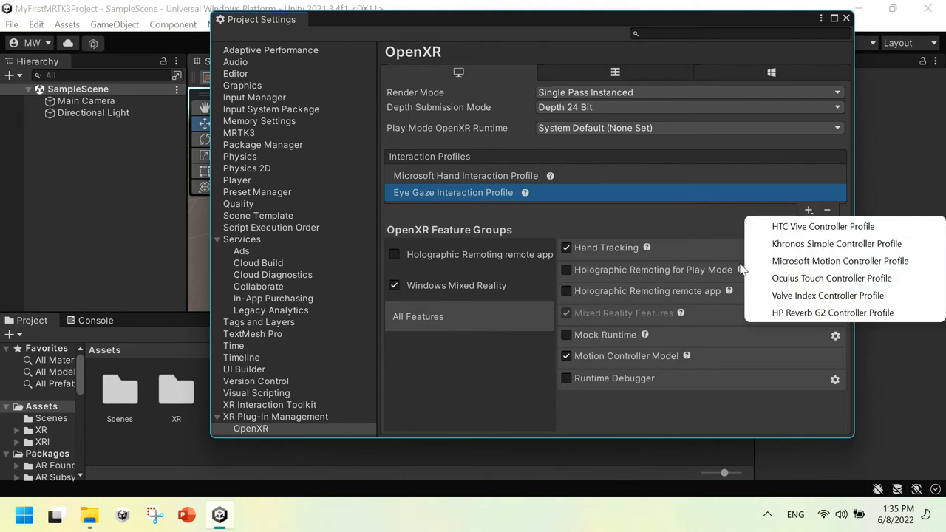
mouse_move(839, 260)
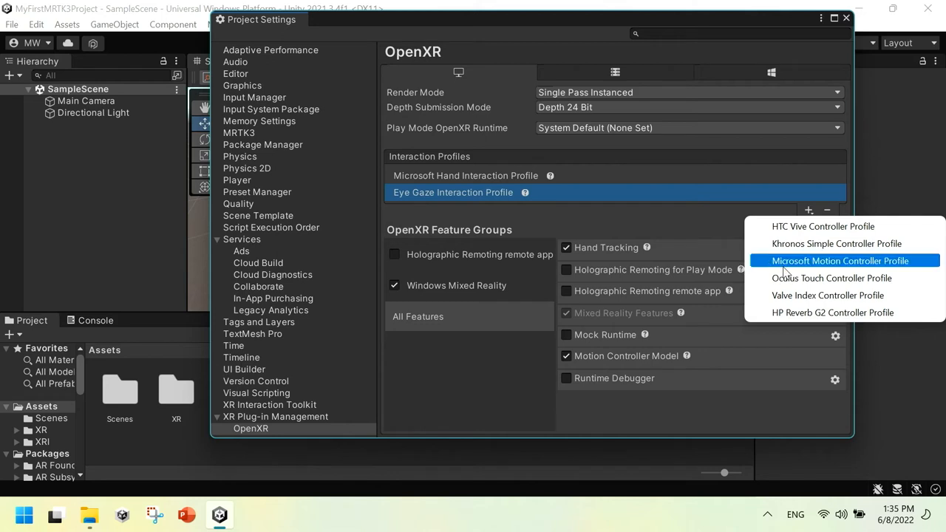
mouse_move(826, 263)
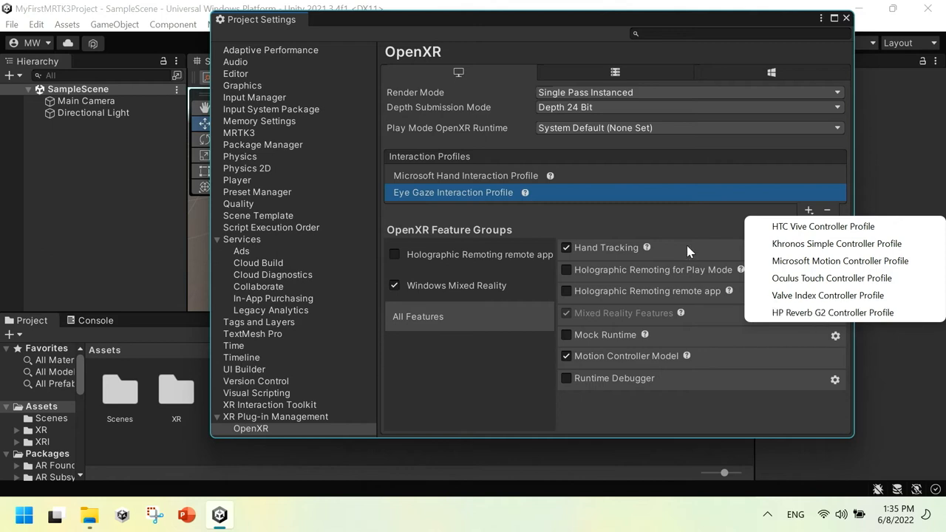
mouse_move(570, 137)
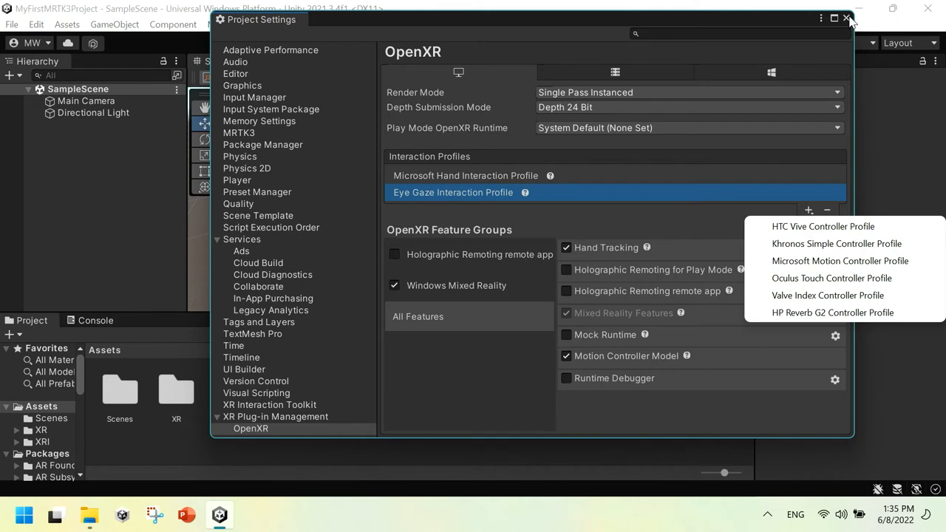
mouse_move(712, 6)
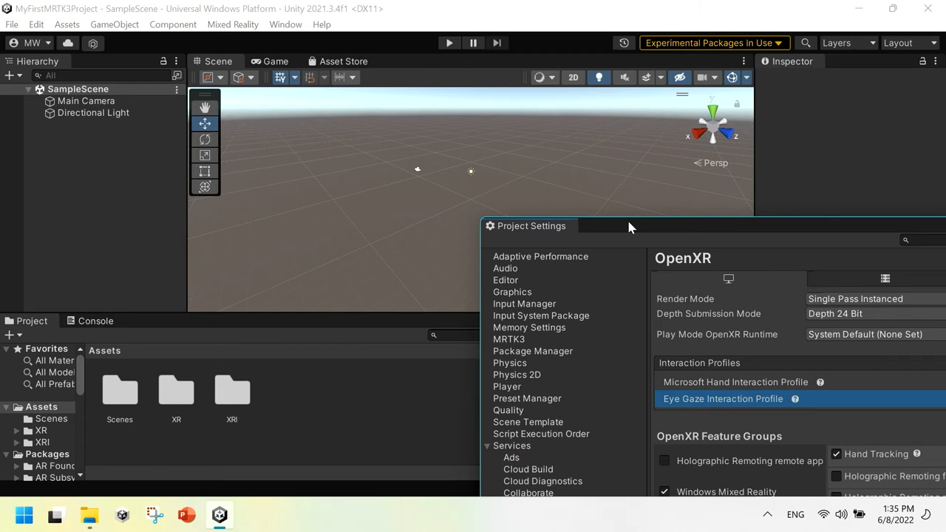
mouse_move(624, 231)
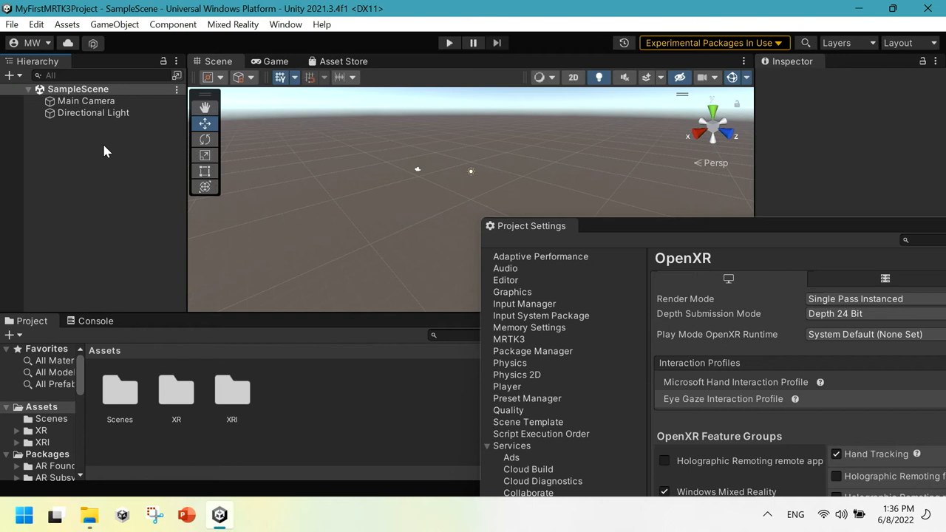
mouse_move(106, 168)
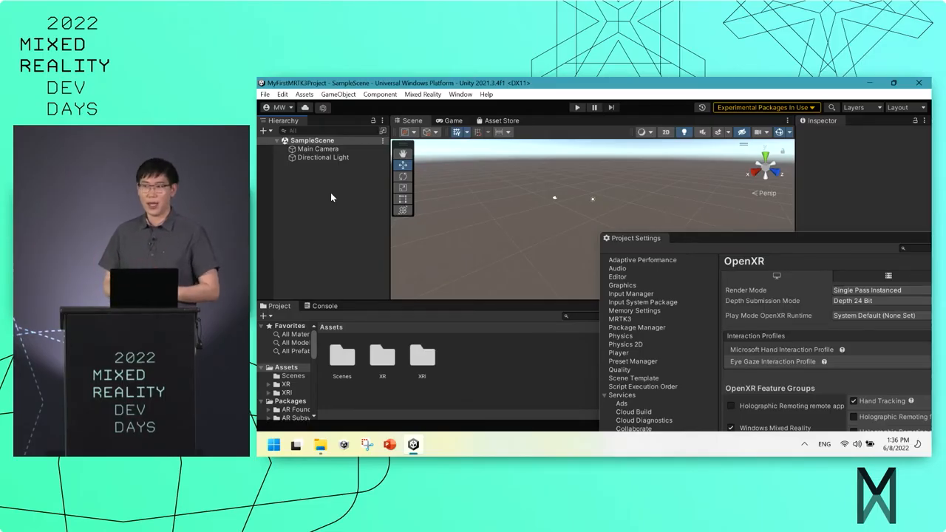
mouse_move(495, 212)
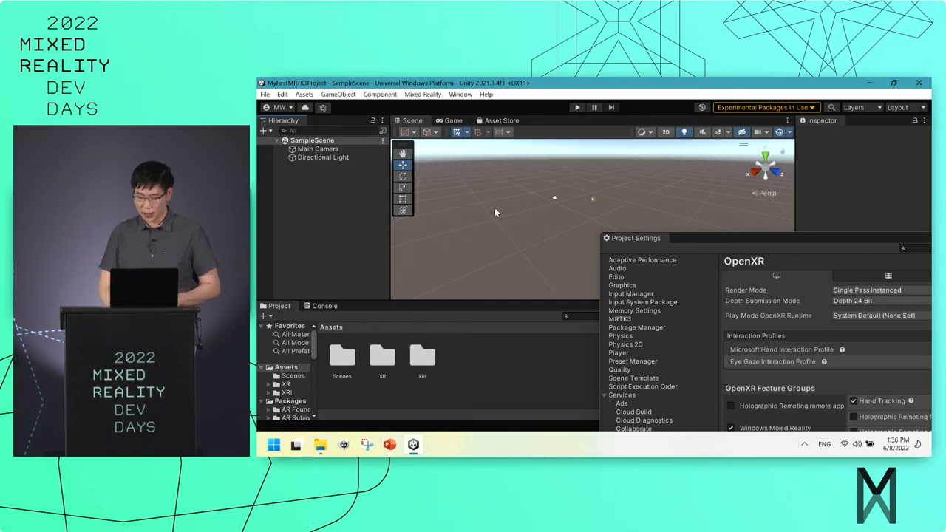
mouse_move(666, 289)
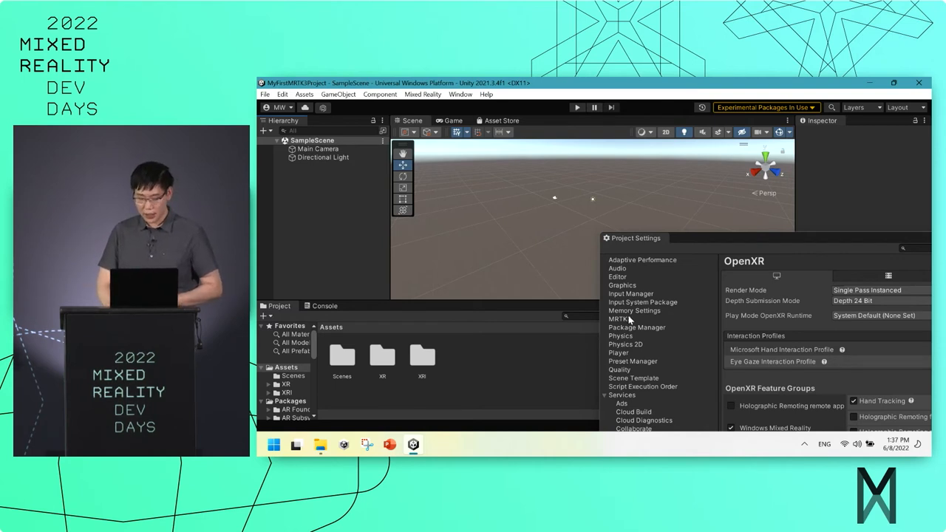
Switch Project Settings to the MRTK3 category, showing the missing active profile warning.
left_click(618, 320)
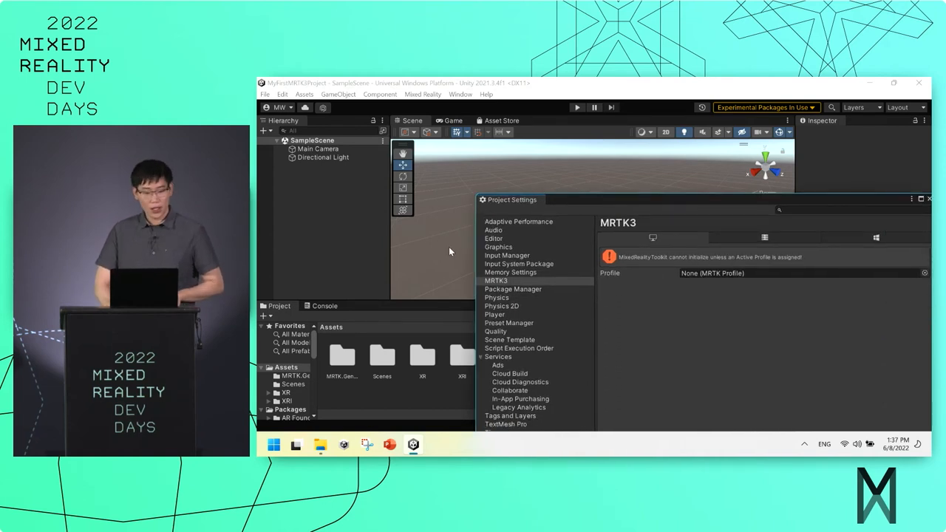
mouse_move(317, 170)
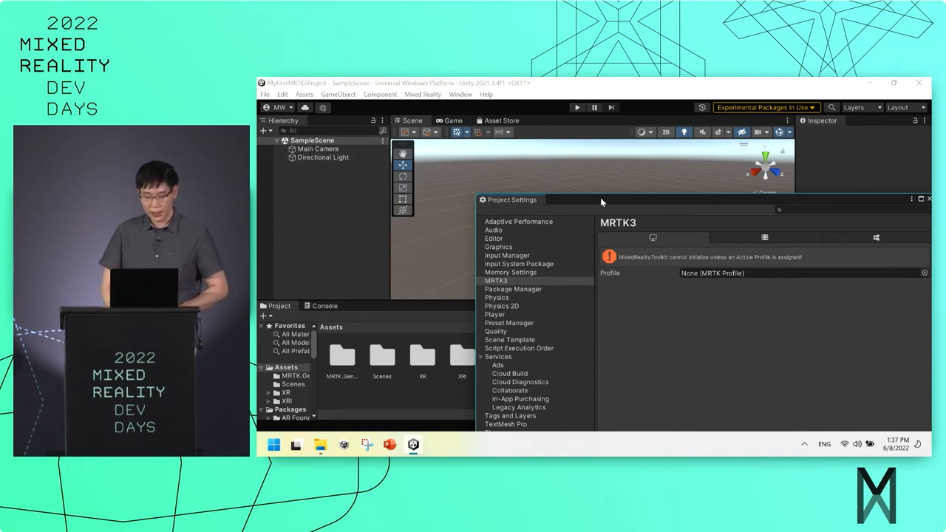
mouse_move(582, 207)
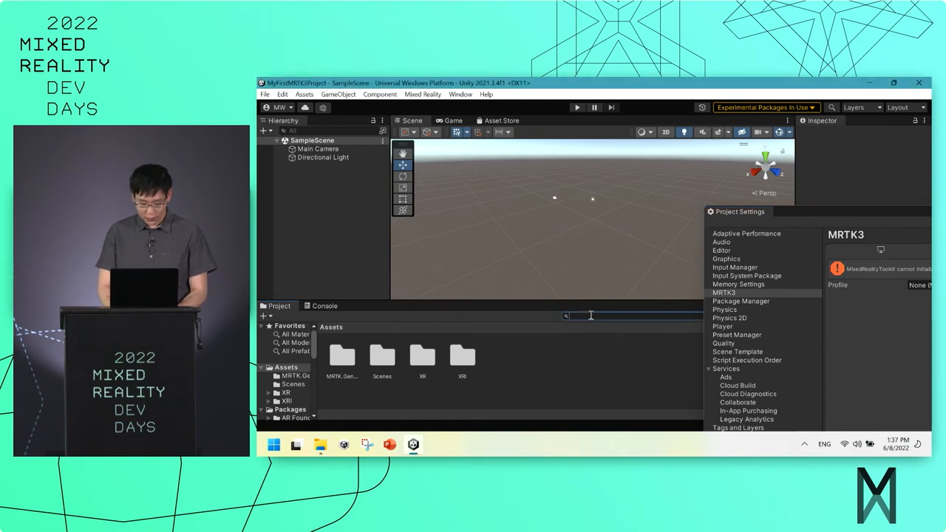
Search all assets for 'mrtkpr' and assign the MRTKProfile asset as the active profile.
type("mrtkprofile")
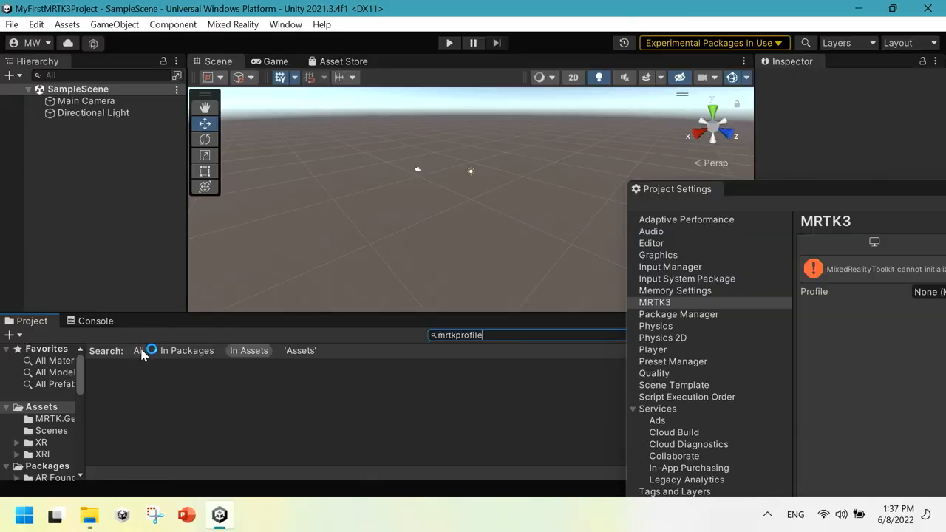
left_click(139, 350)
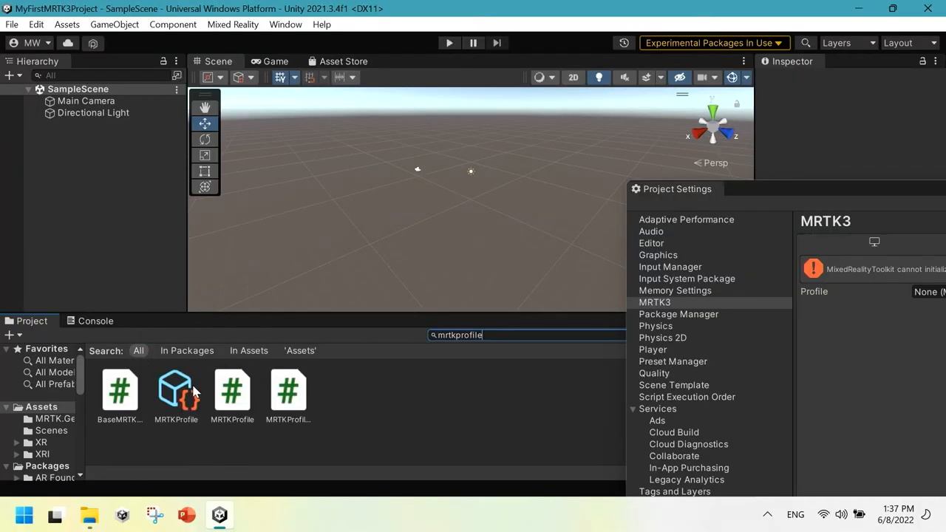
left_click(176, 392)
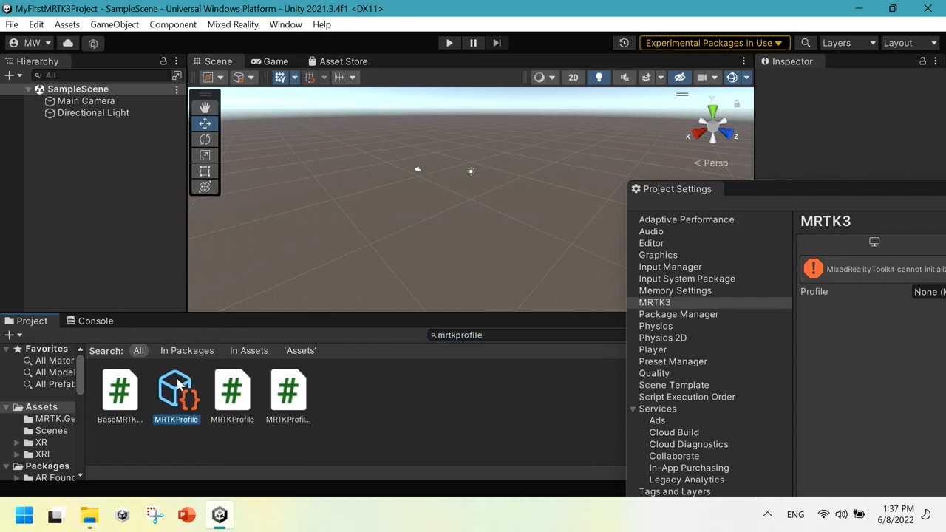
double_click(175, 390)
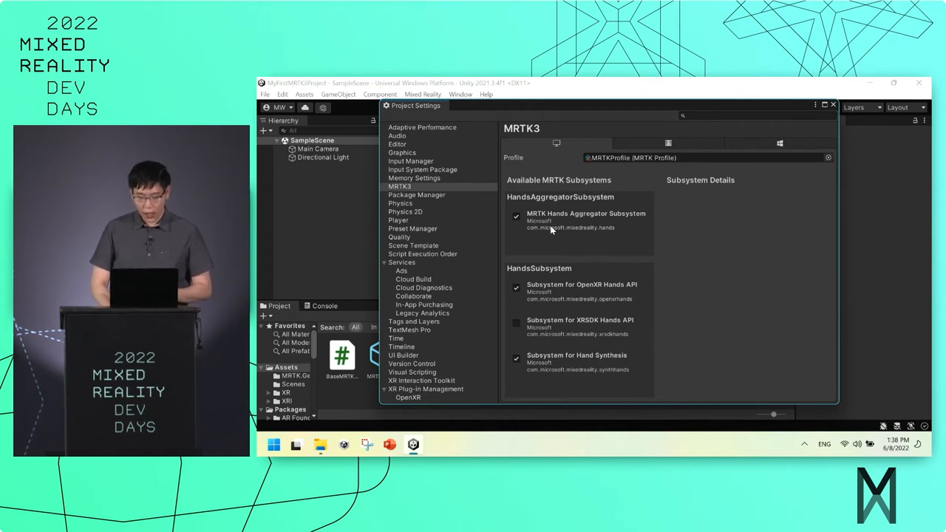
mouse_move(564, 257)
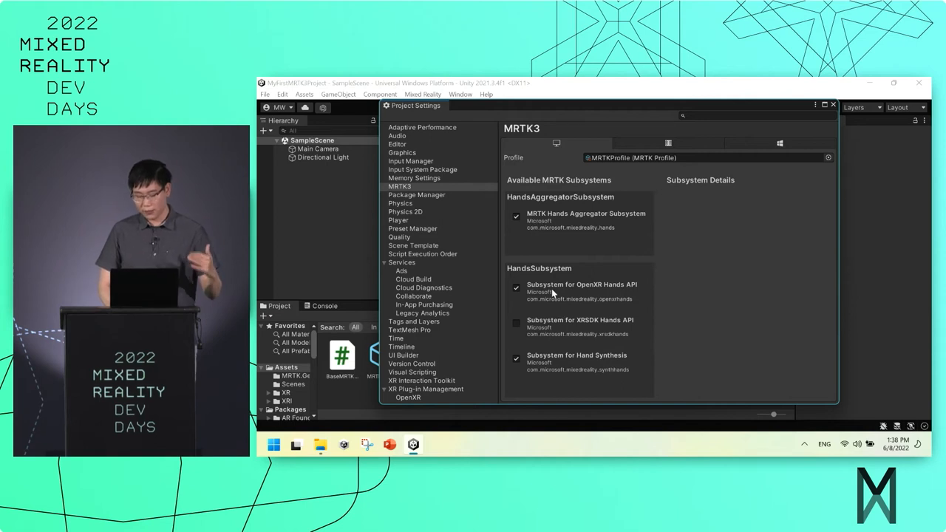
View the Subsystem for OpenXR Hands API details, then bring up the MRTK asset creation options.
left_click(582, 289)
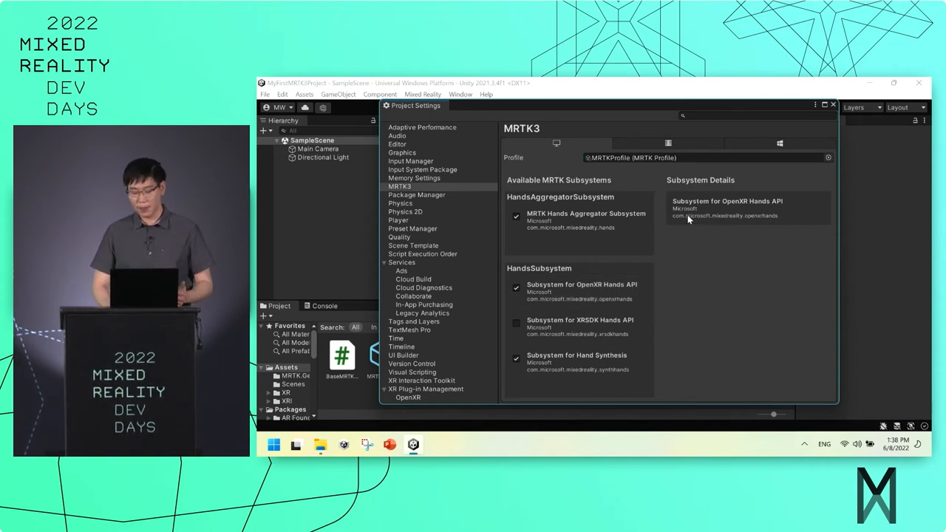
left_click(588, 213)
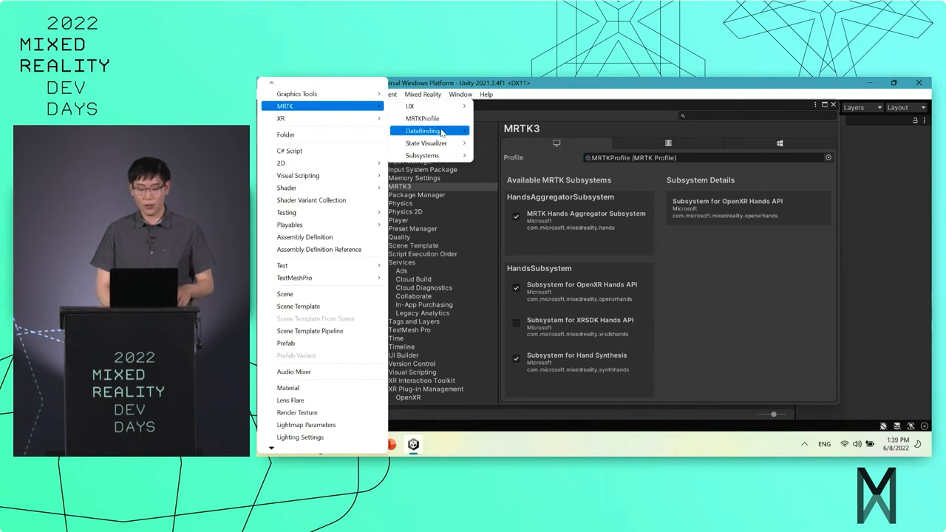
mouse_move(425, 119)
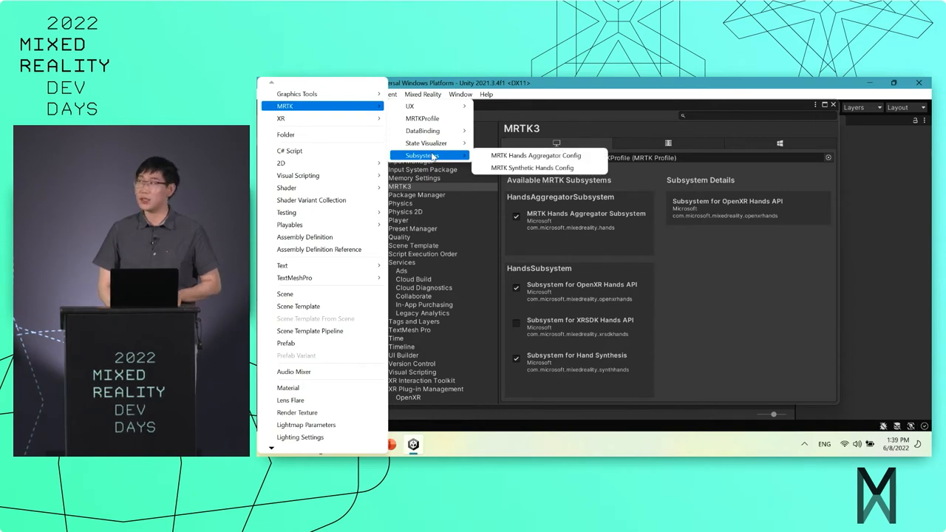
mouse_move(535, 168)
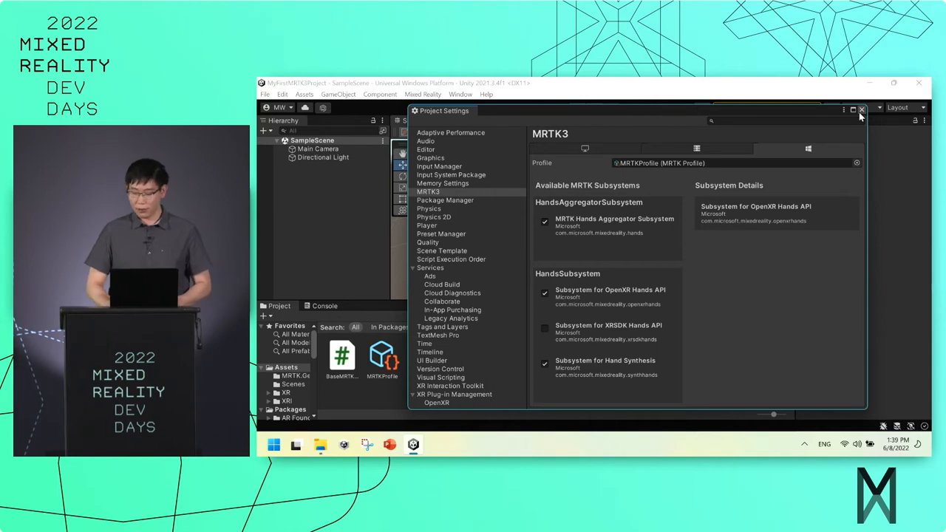
Close the Project Settings window and return to SampleScene.
left_click(860, 109)
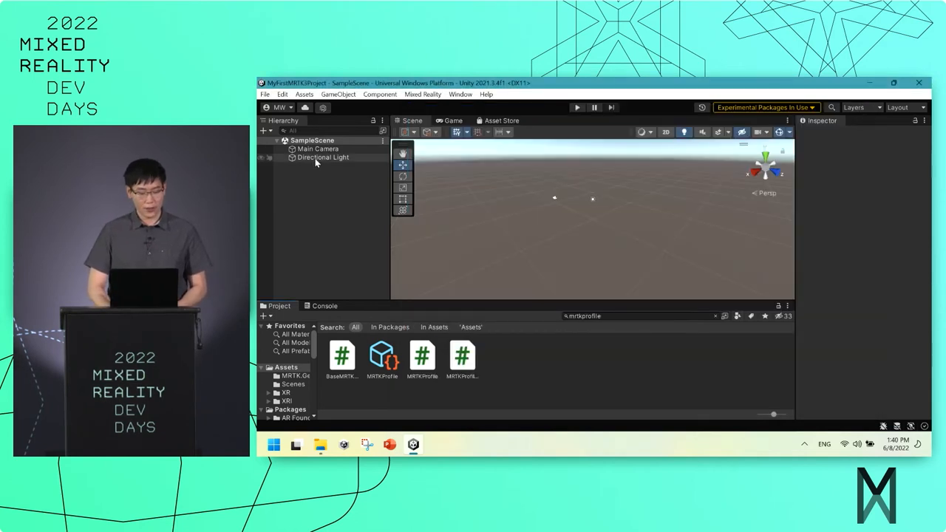
Search the Project panel for 'rig' to locate the MRTK XR Rig prefab.
left_click(321, 148)
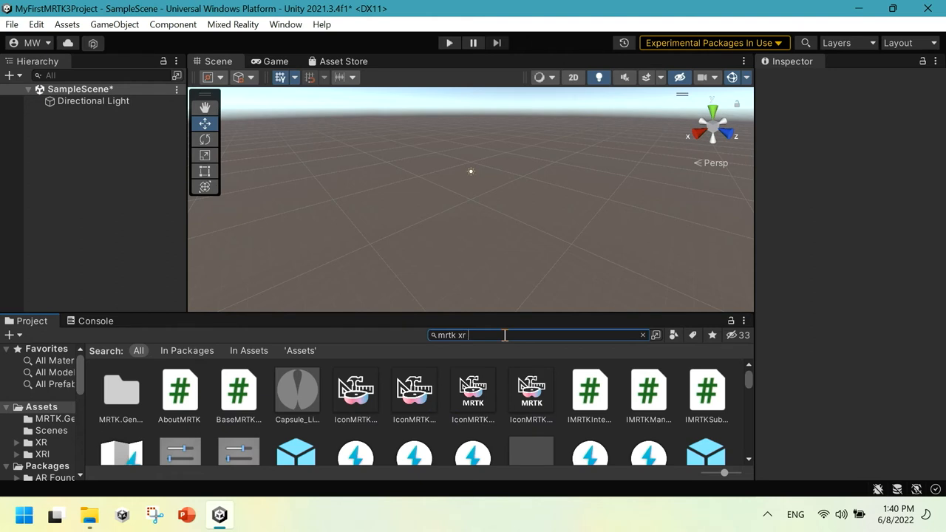
type("rig")
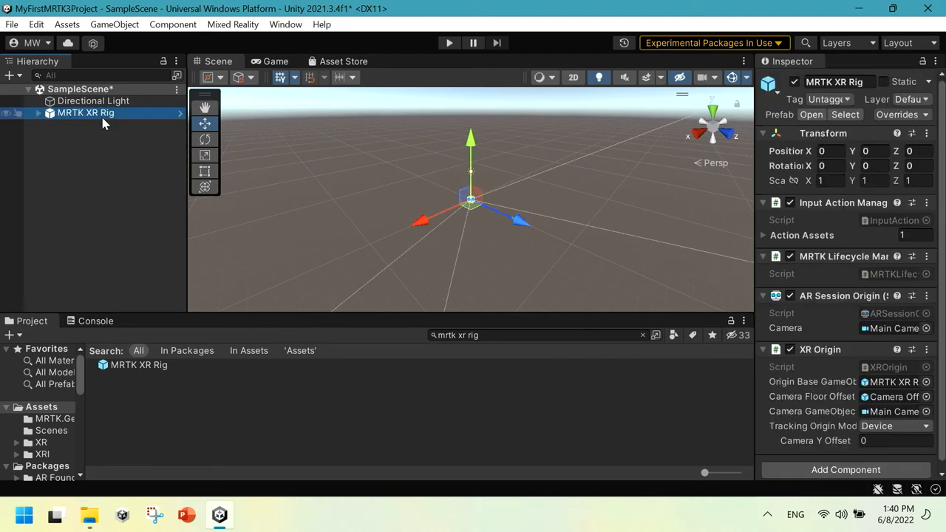
left_click(38, 112)
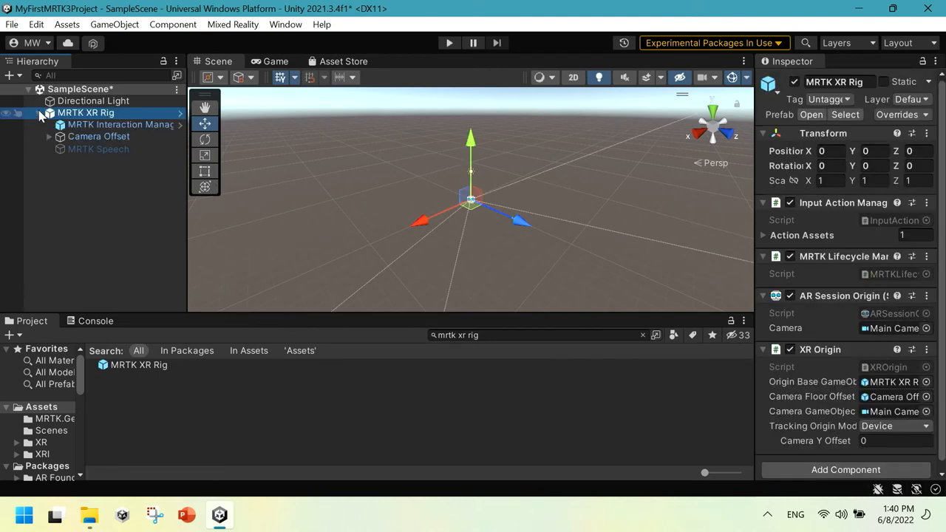
left_click(47, 136)
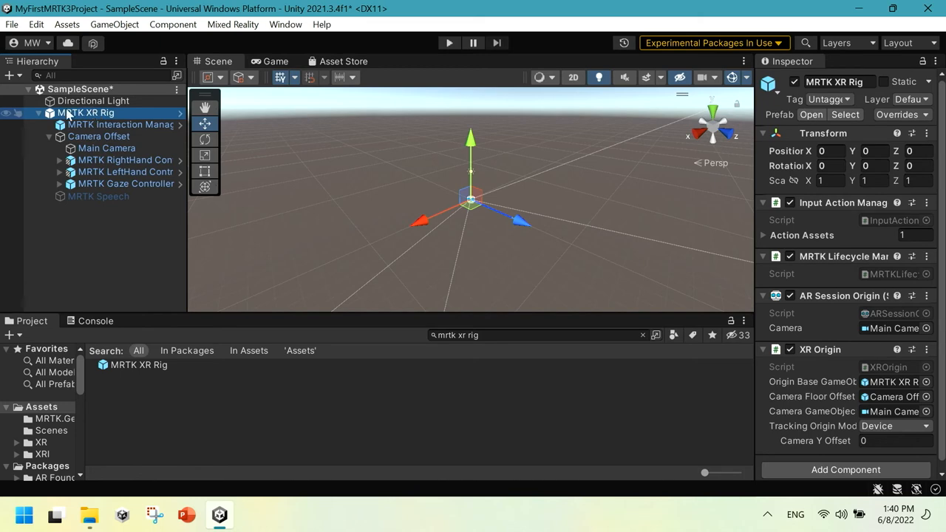
left_click(97, 136)
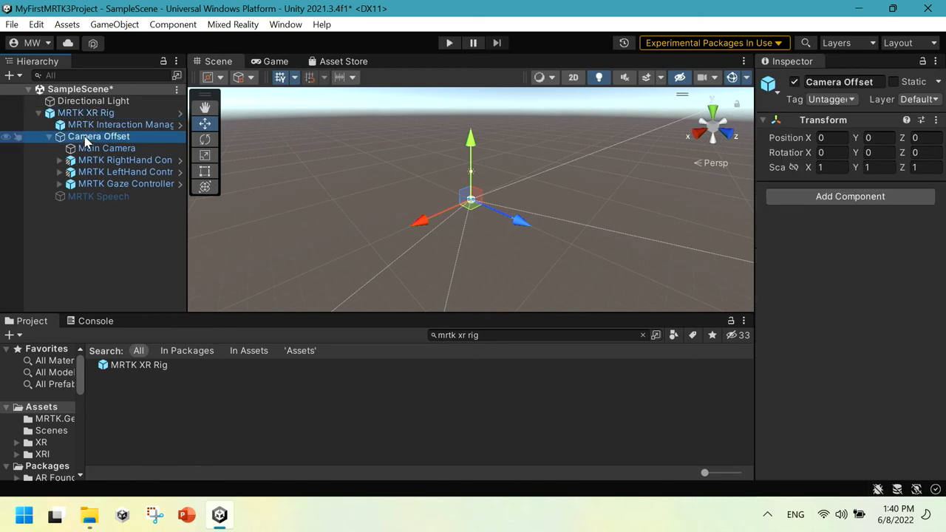
left_click(107, 148)
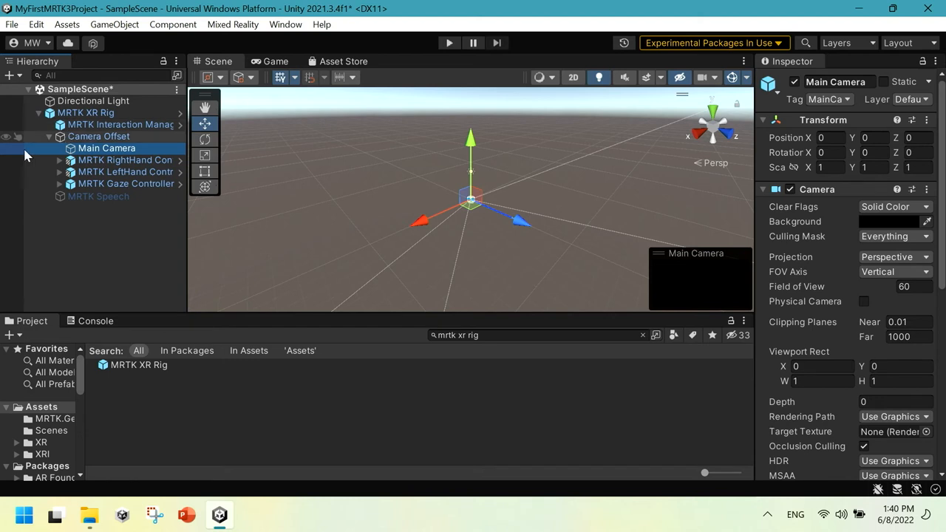
left_click(41, 112)
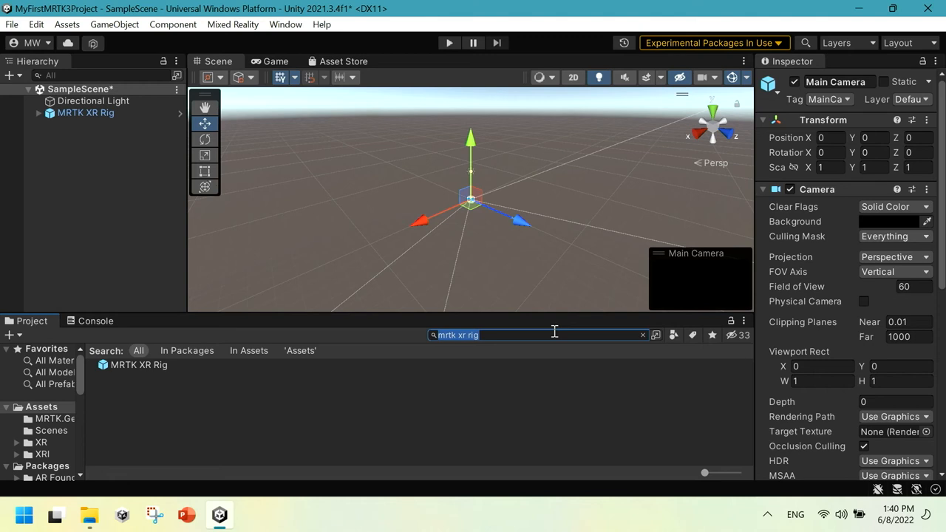
Search the Project panel for 'mrt' to locate the MRTKInputSimulator prefab.
type("mrtkinput")
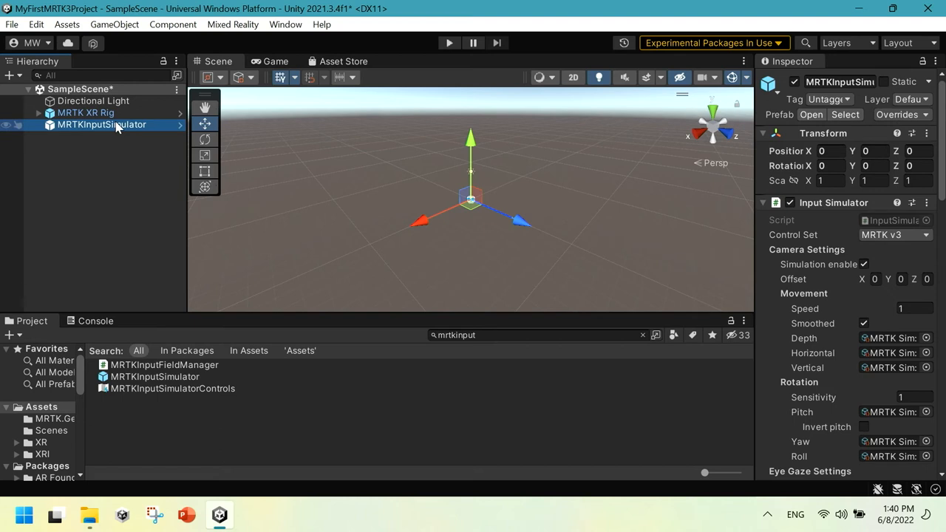
mouse_move(245, 164)
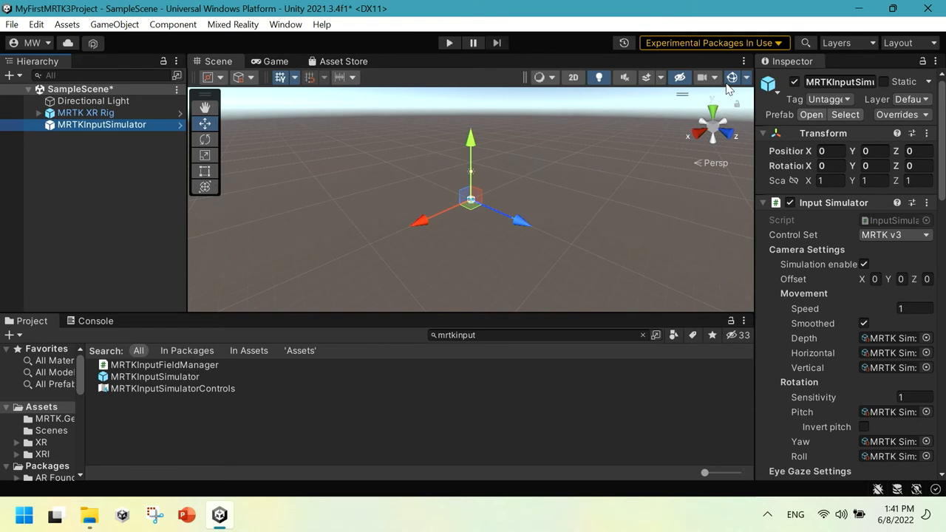
mouse_move(227, 231)
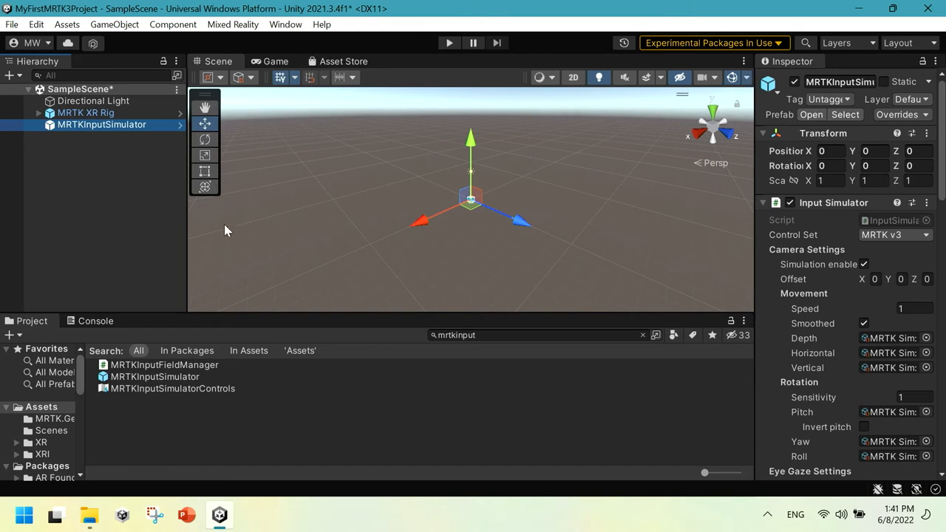
mouse_move(694, 101)
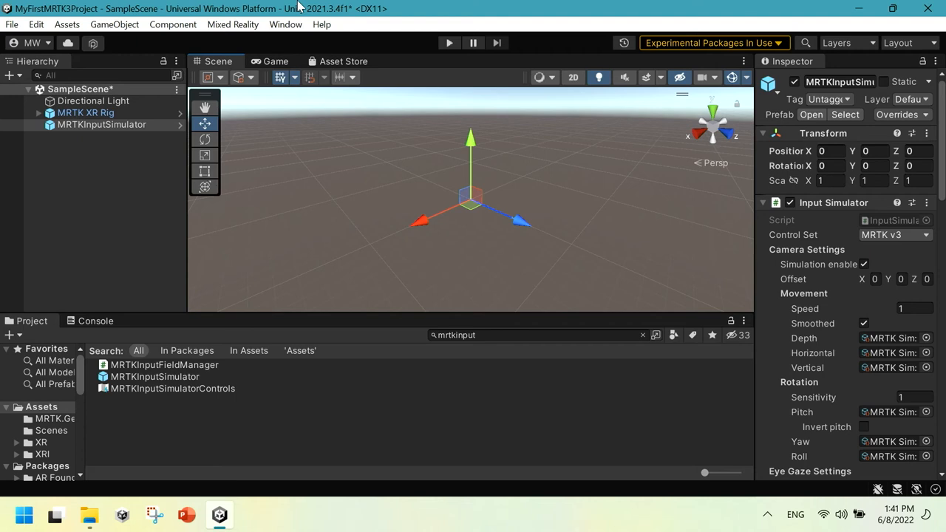
mouse_move(251, 10)
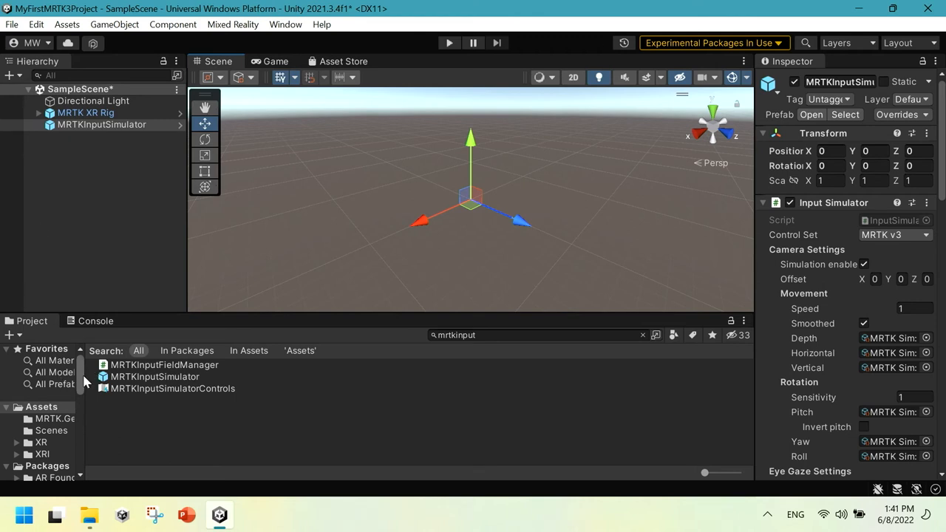
scroll("down", 3)
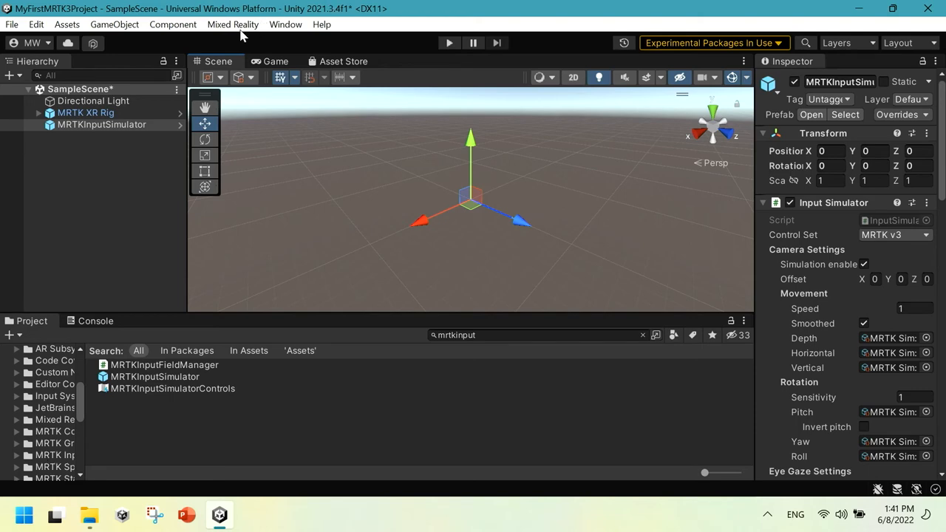
mouse_move(287, 24)
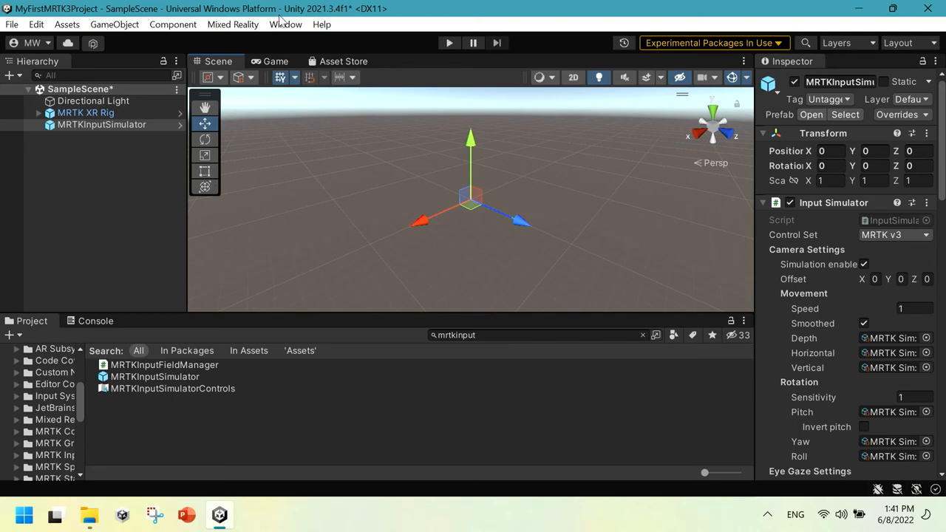
Import the TMP Essential Resources via Window > TextMeshPro, confirming the package import.
left_click(286, 24)
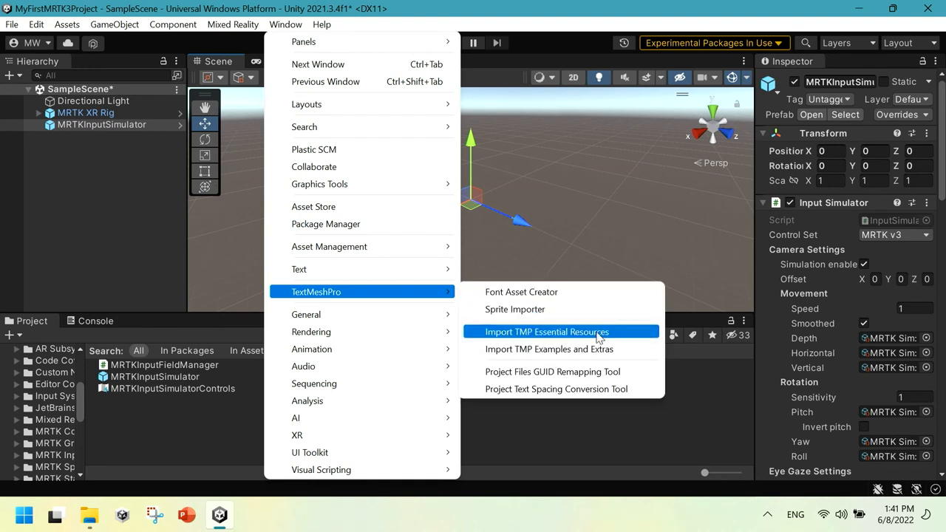
left_click(547, 331)
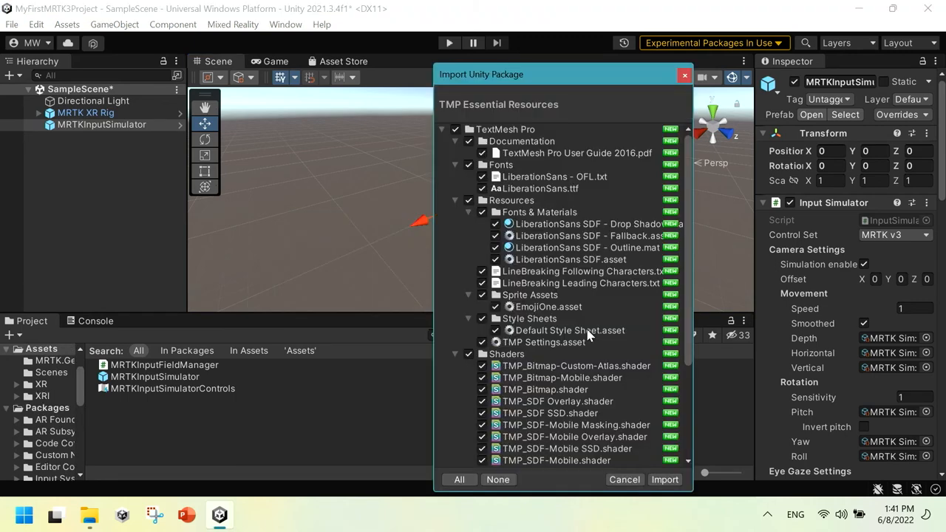
mouse_move(665, 479)
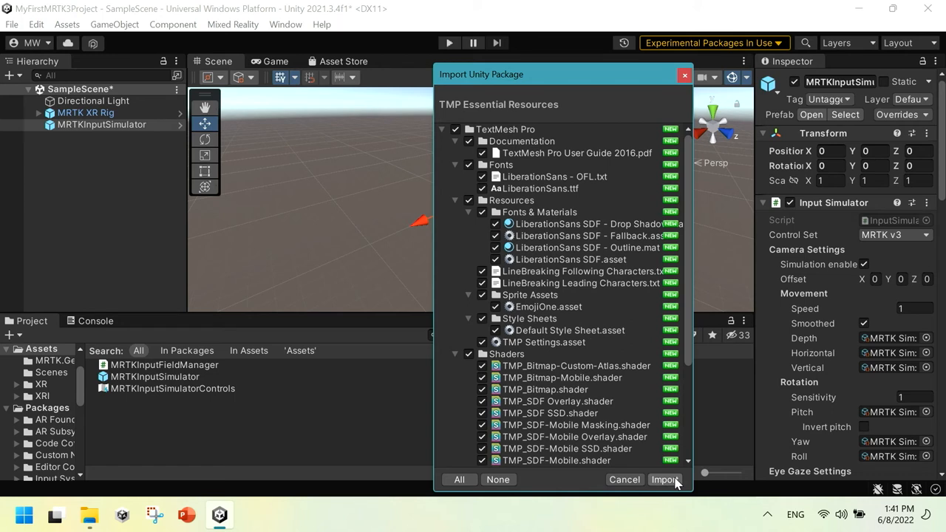
left_click(665, 479)
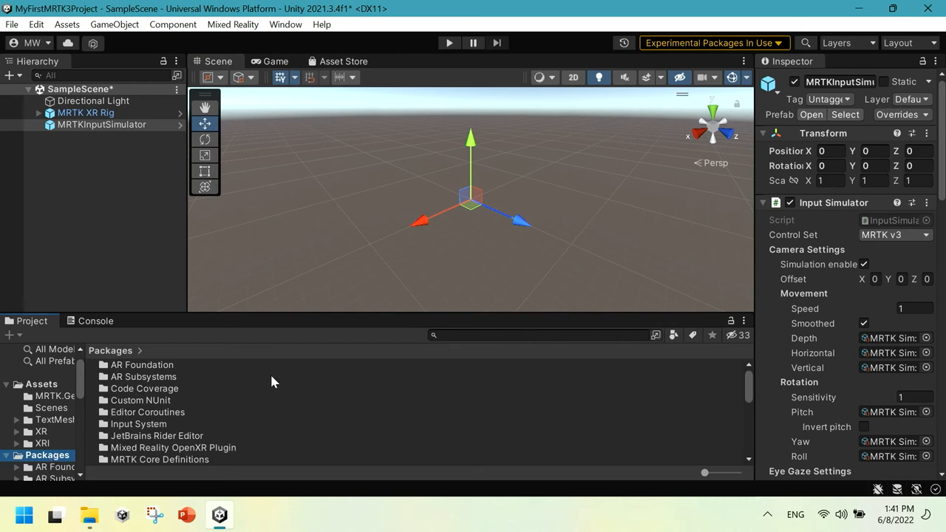
scroll("down", 3)
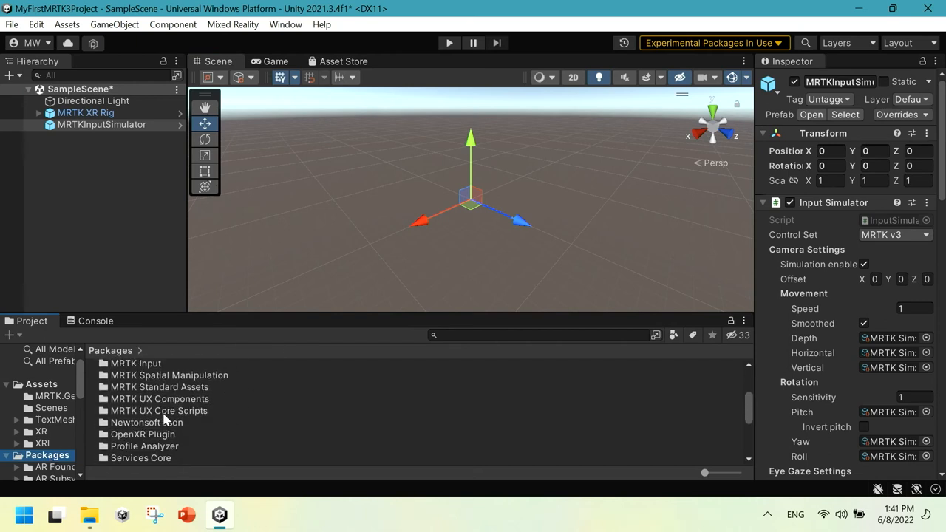
mouse_move(154, 411)
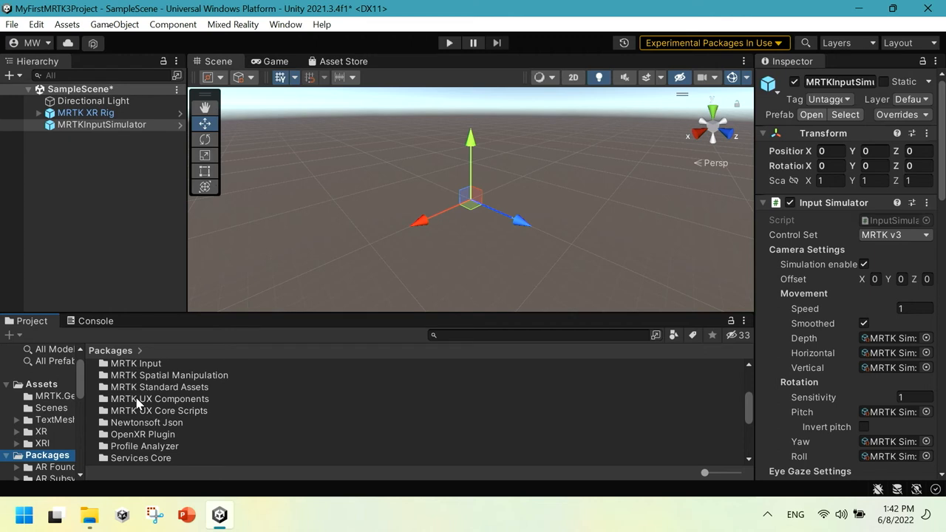
Browse into MRTK UX Components > Buttons and select its Canvas folder.
double_click(160, 399)
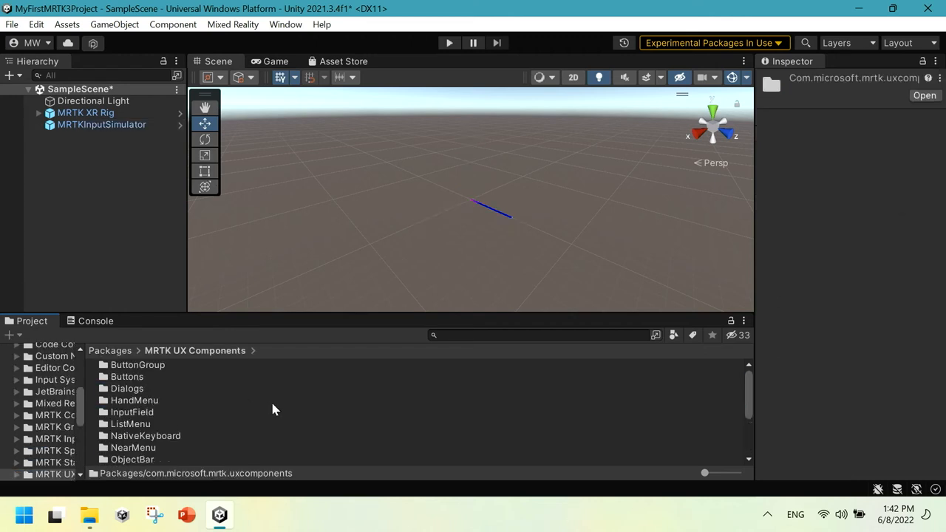
mouse_move(154, 391)
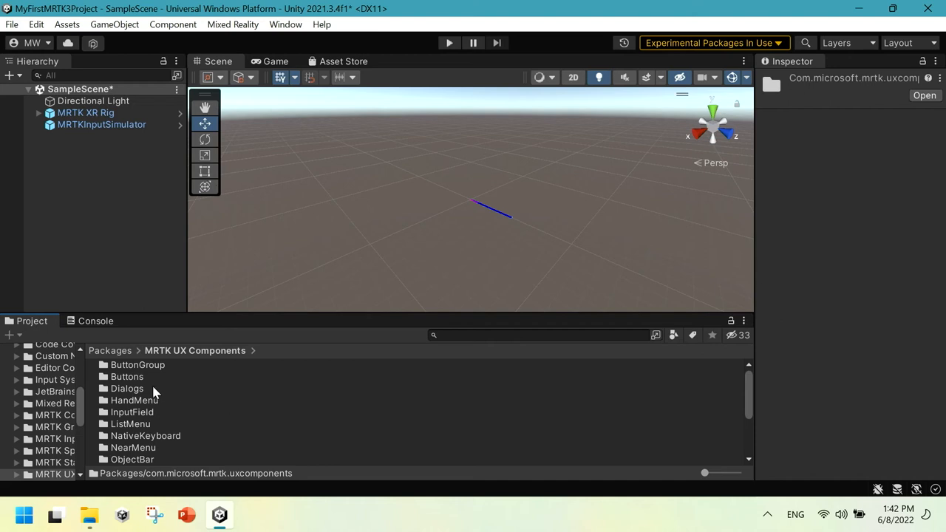
mouse_move(127, 377)
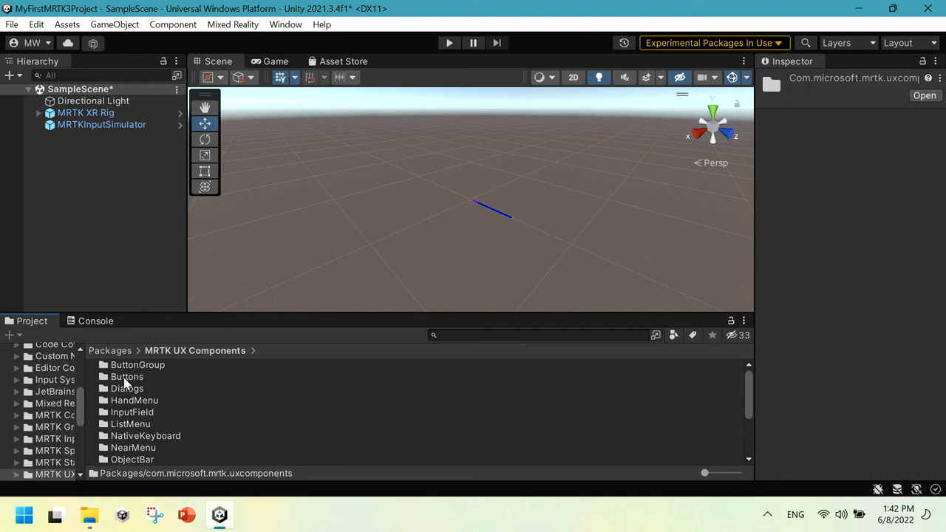
double_click(127, 376)
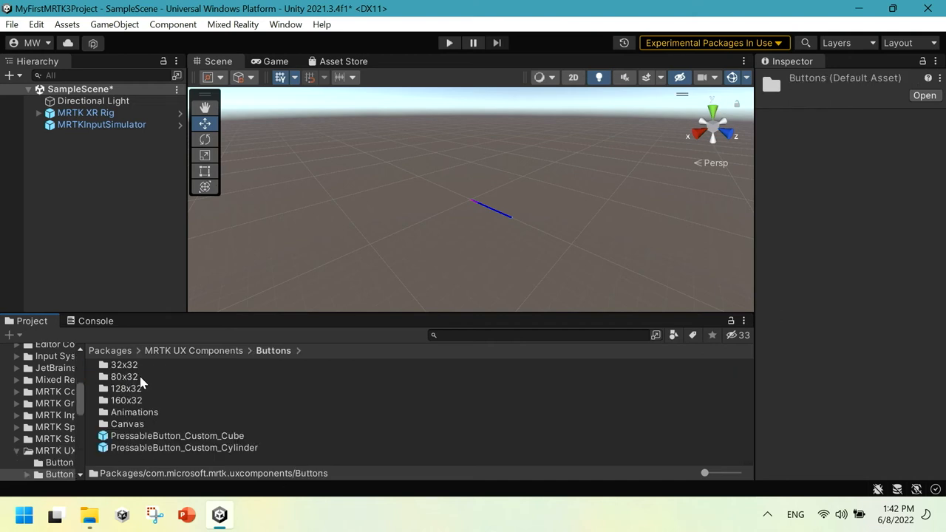
mouse_move(275, 381)
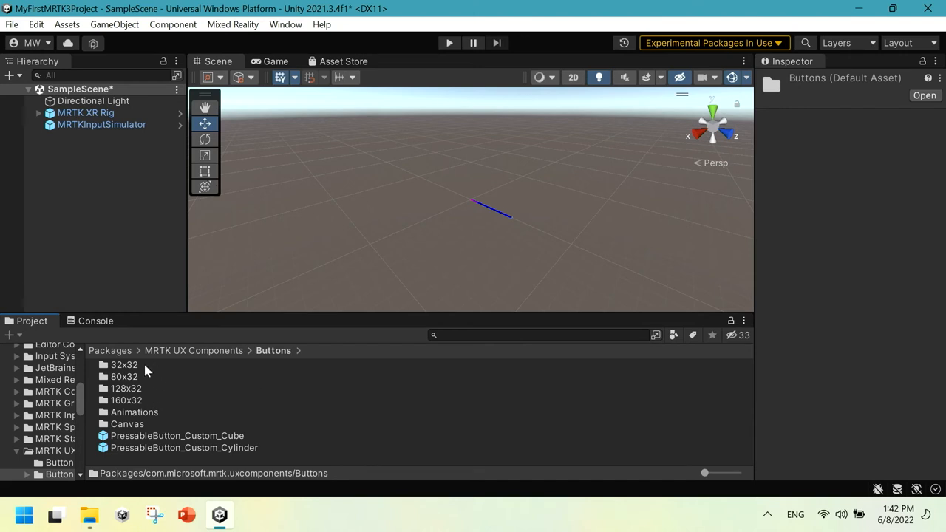
mouse_move(145, 393)
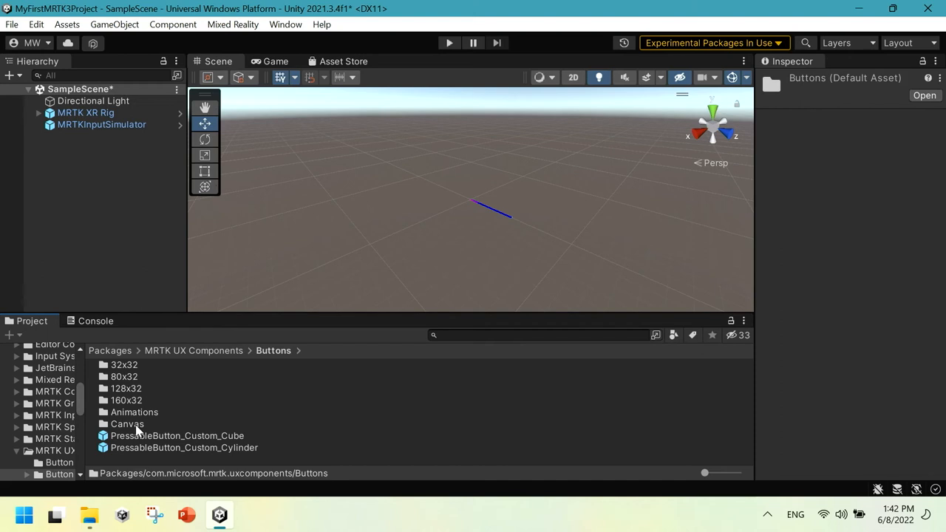
mouse_move(149, 420)
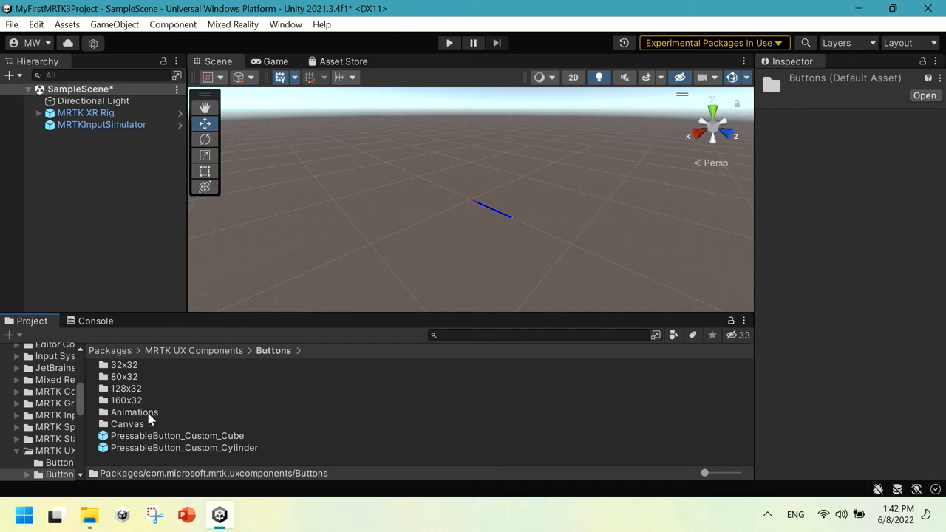
left_click(127, 423)
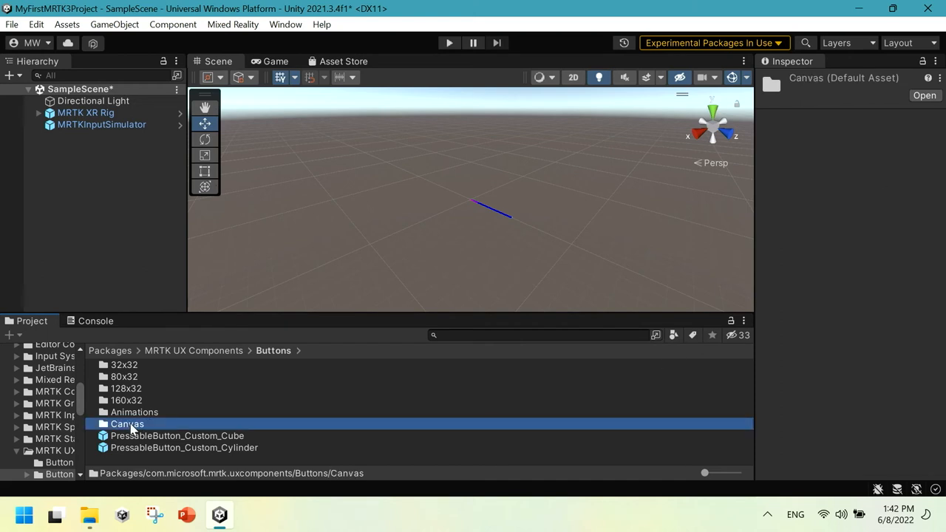